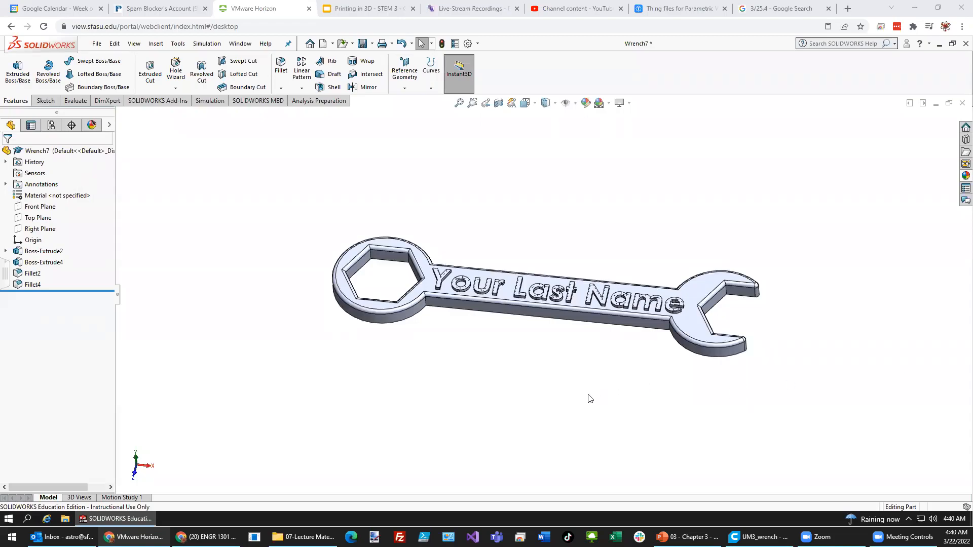
- Create a new blank Part document via File > New, then switch to the lesson slides
{"action": "left_click", "coordinate": [96, 43]}
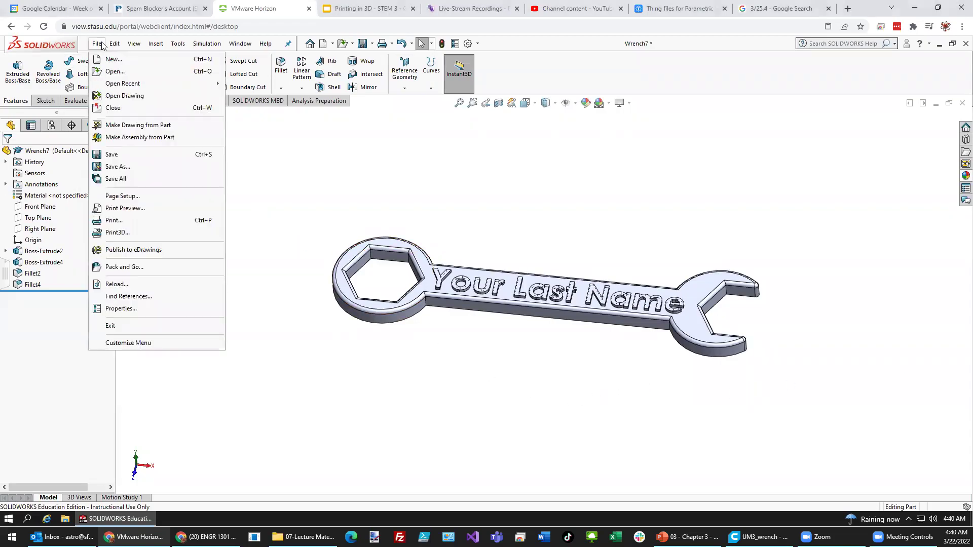
{"action": "left_click", "coordinate": [115, 59]}
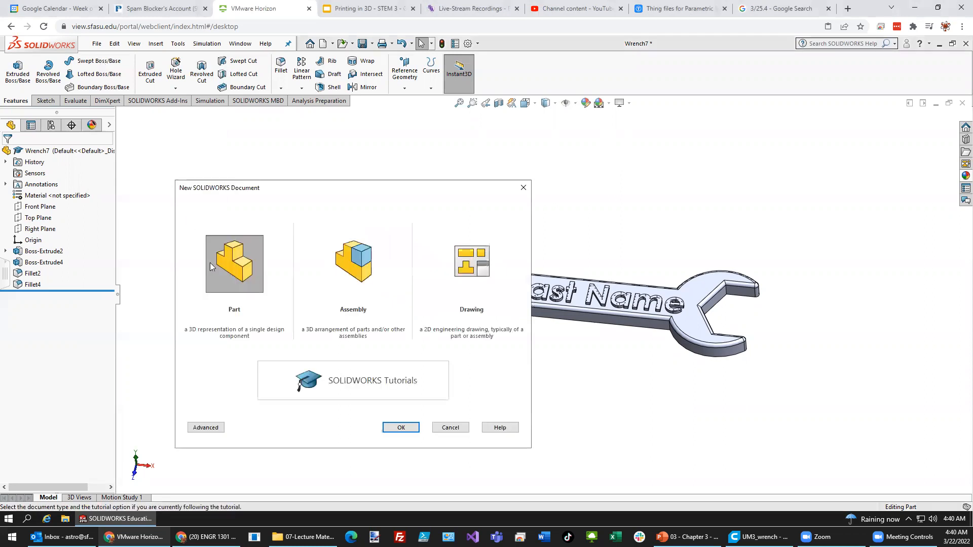
{"action": "left_click", "coordinate": [400, 426]}
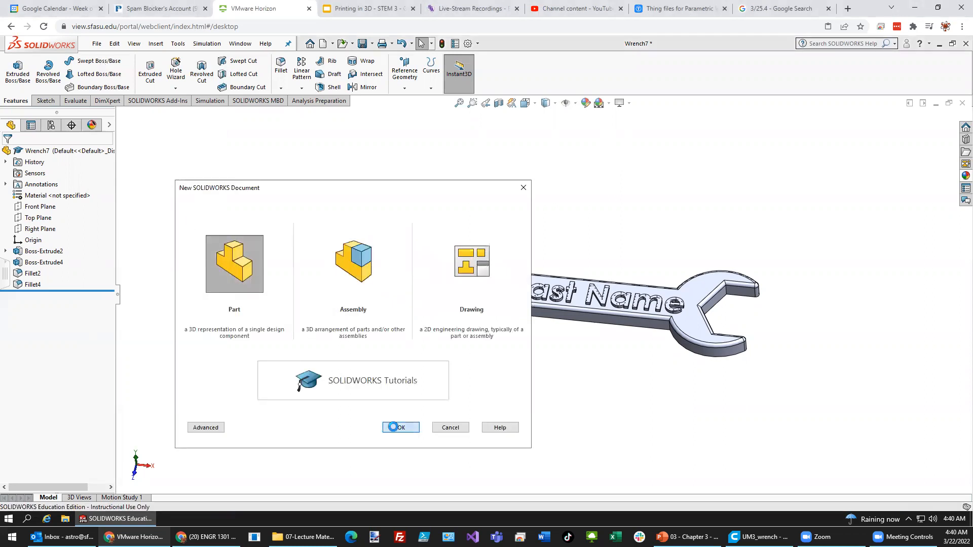
{"action": "left_click", "coordinate": [400, 427]}
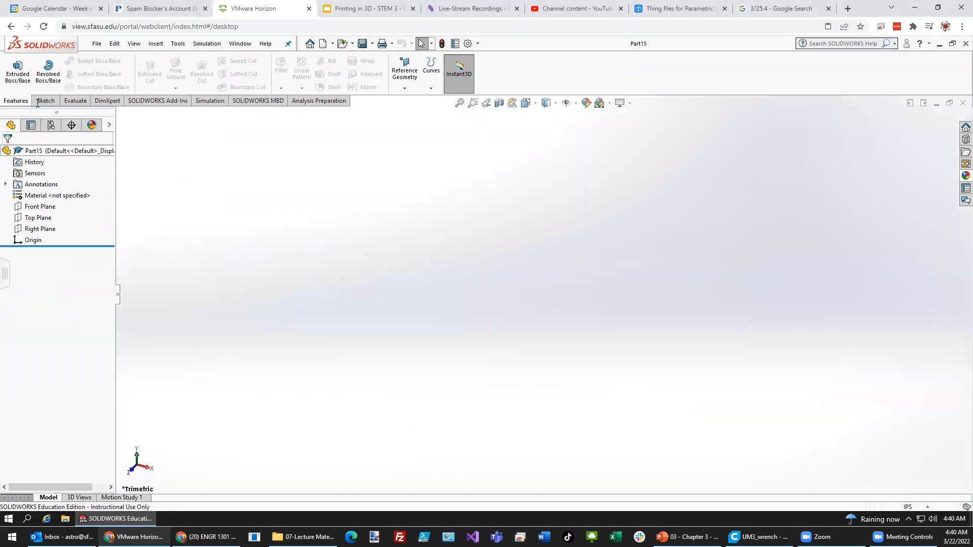
{"action": "left_click", "coordinate": [360, 8]}
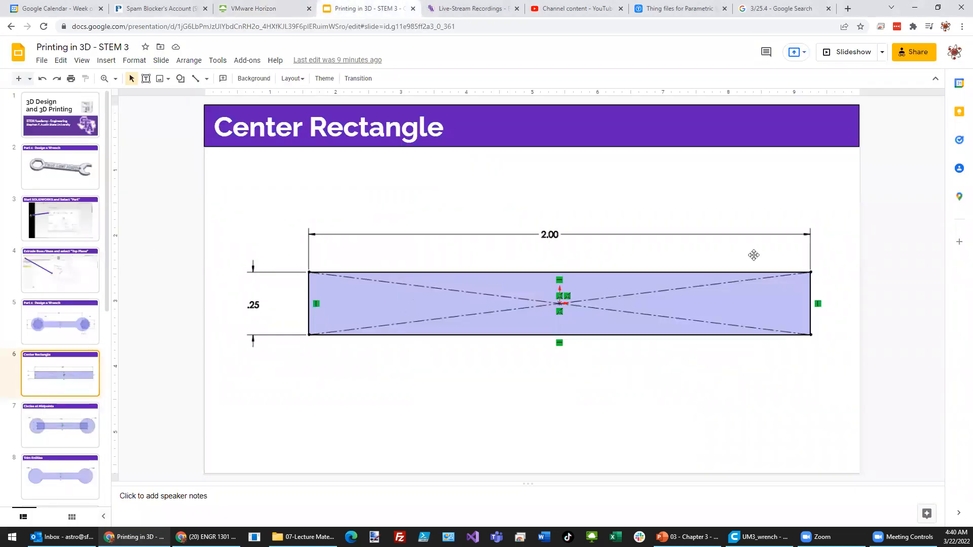
{"action": "mouse_move", "coordinate": [340, 79]}
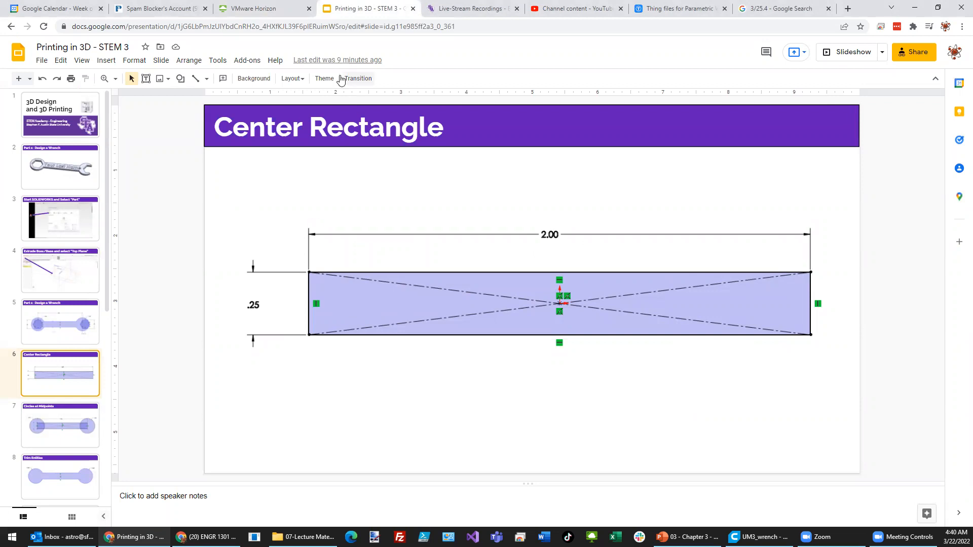
- Start an Extruded Boss/Base on the Top Plane and sketch a center rectangle from the origin
{"action": "left_click", "coordinate": [254, 8]}
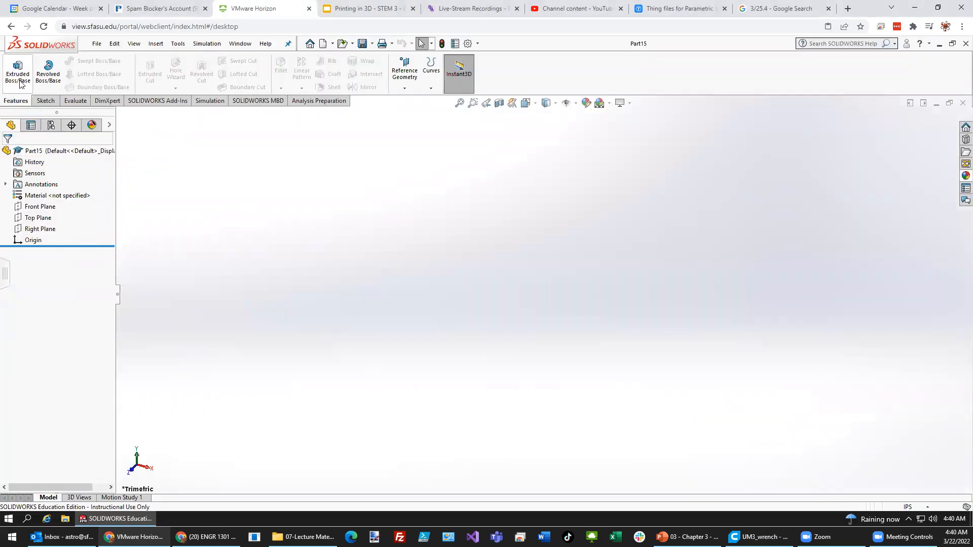
{"action": "left_click", "coordinate": [18, 68]}
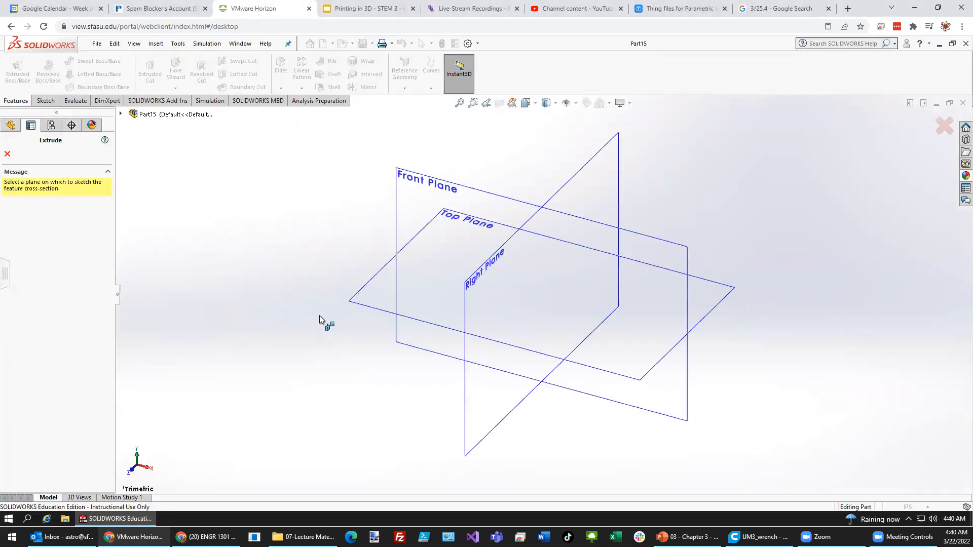
{"action": "mouse_move", "coordinate": [365, 300]}
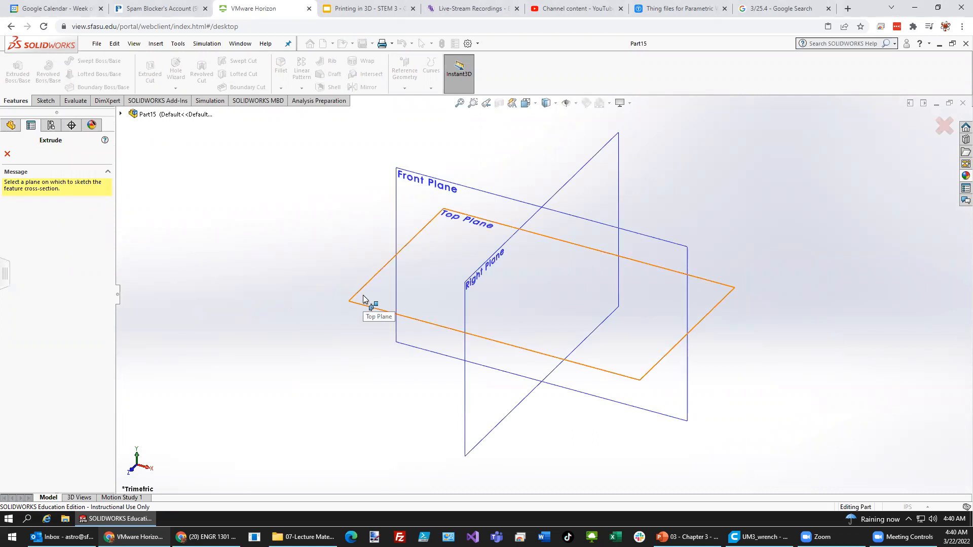
{"action": "left_click", "coordinate": [371, 306]}
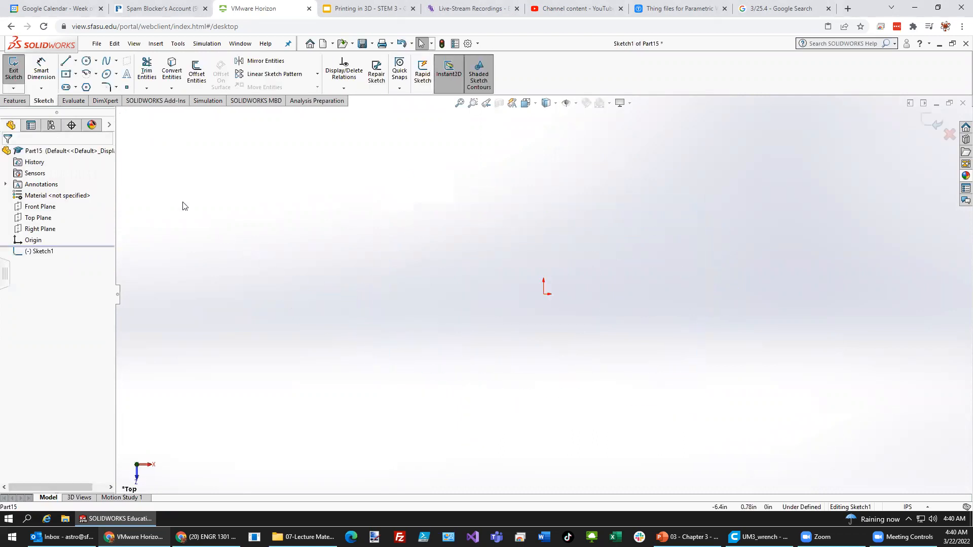
{"action": "left_click", "coordinate": [75, 61]}
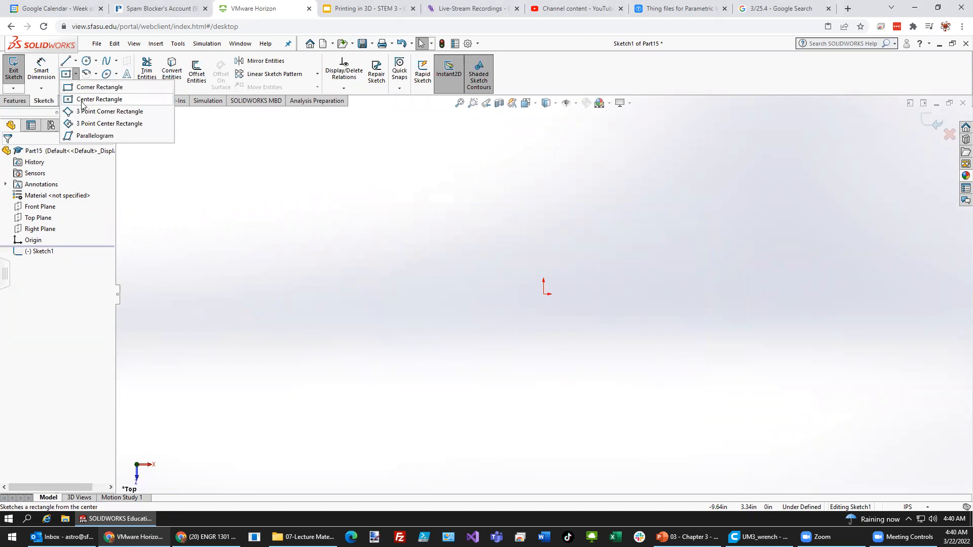
{"action": "left_click", "coordinate": [99, 100]}
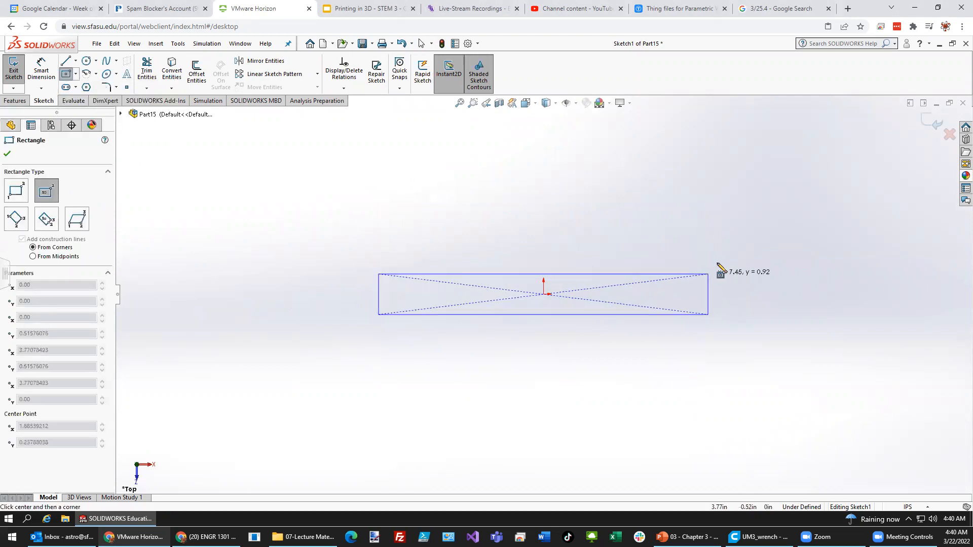
{"action": "left_click", "coordinate": [544, 294]}
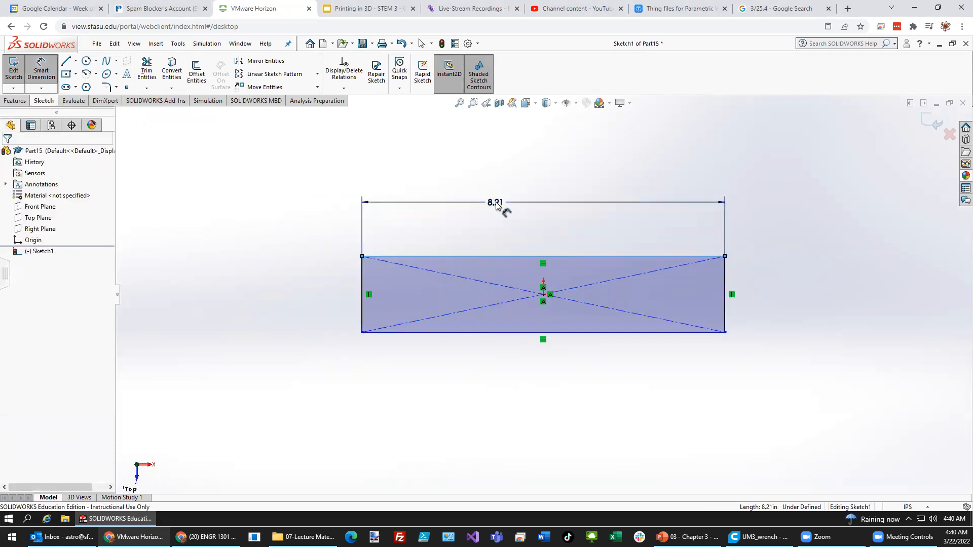
- Dimension the center rectangle 2.00 wide and .25 tall with Smart Dimension
{"action": "left_click", "coordinate": [495, 201]}
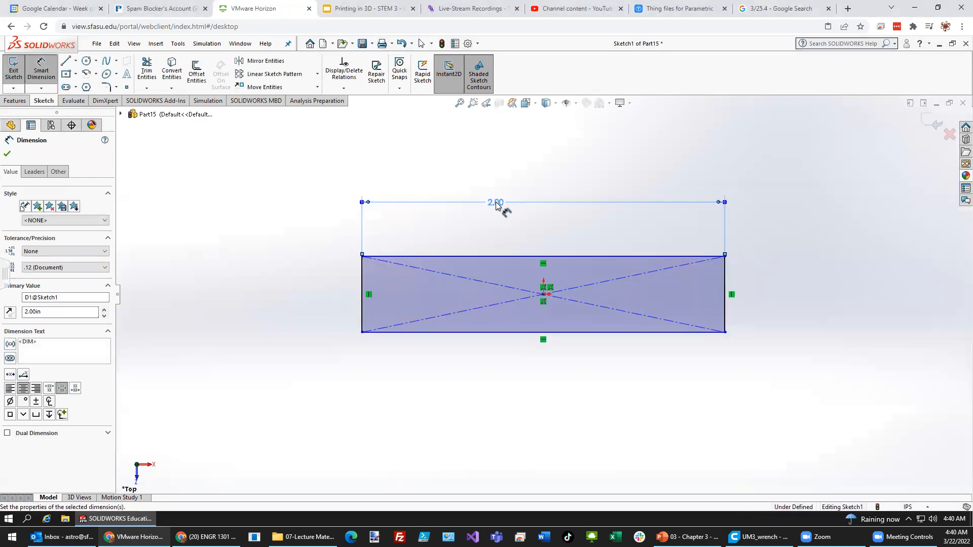
{"action": "left_click_drag", "start_coordinate": [497, 203], "coordinate": [551, 234]}
{"action": "type", "text": "0.25"}
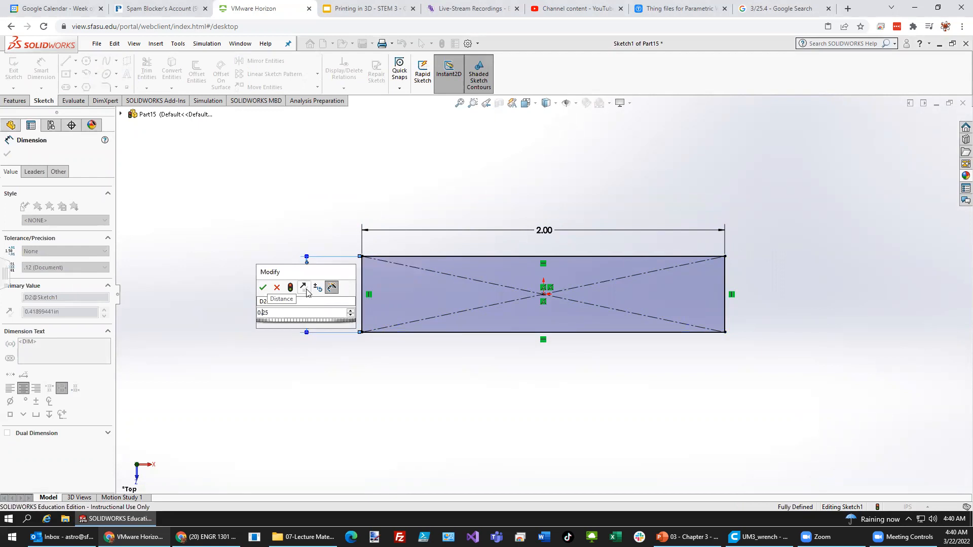
{"action": "left_click", "coordinate": [262, 288]}
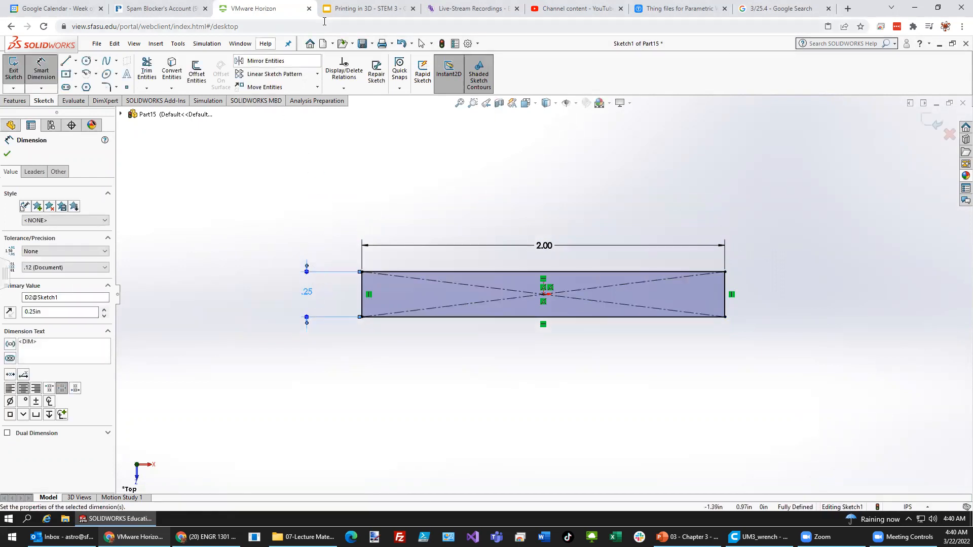
- View the Part 1: Design a Wrench slide in the lesson deck
{"action": "left_click", "coordinate": [363, 8]}
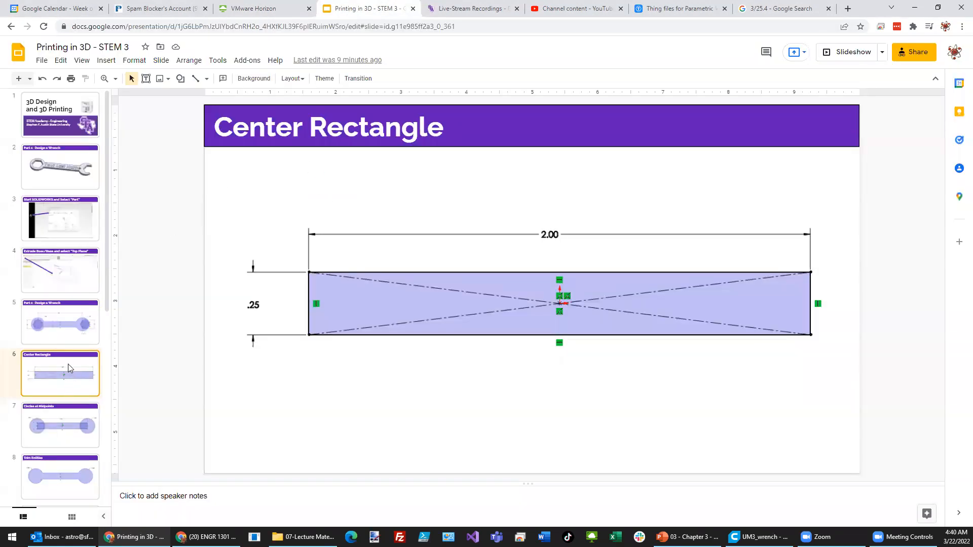
{"action": "left_click", "coordinate": [60, 323]}
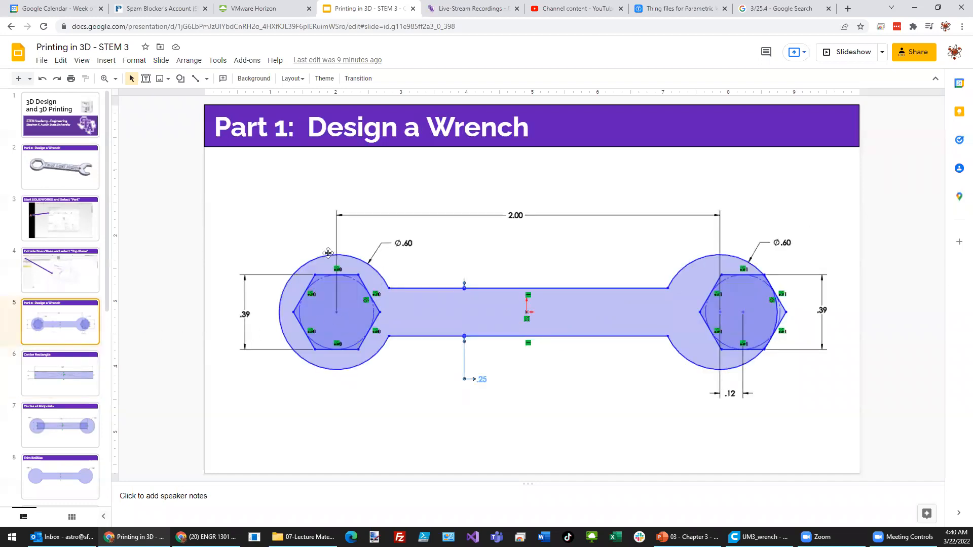
{"action": "mouse_move", "coordinate": [681, 382]}
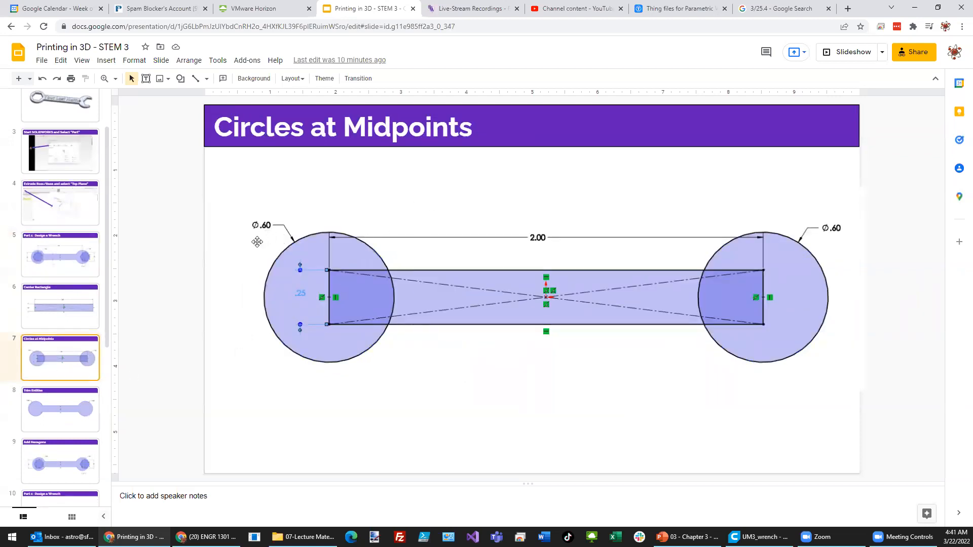
{"action": "mouse_move", "coordinate": [273, 18]}
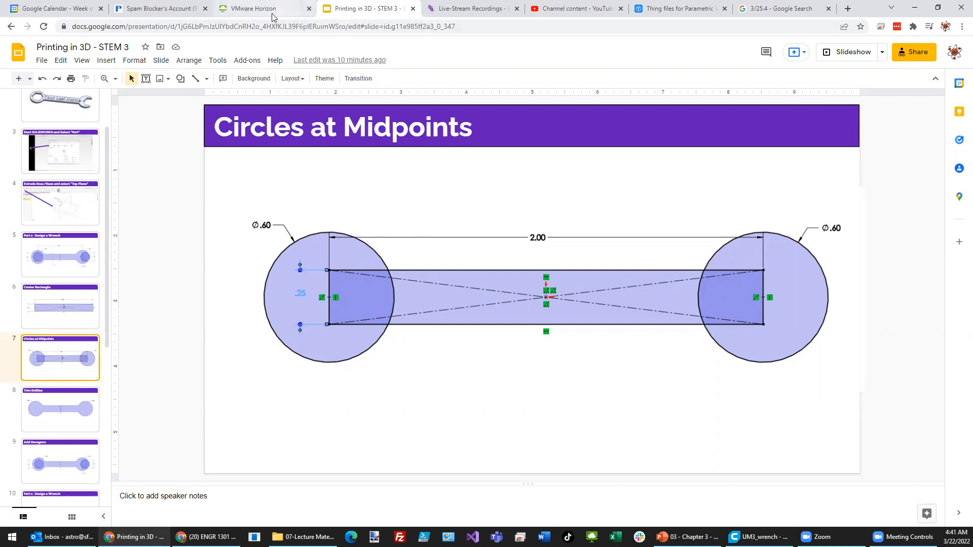
- Dimension both end circles of the wrench sketch Ø.60 with Smart Dimension
{"action": "left_click", "coordinate": [257, 8]}
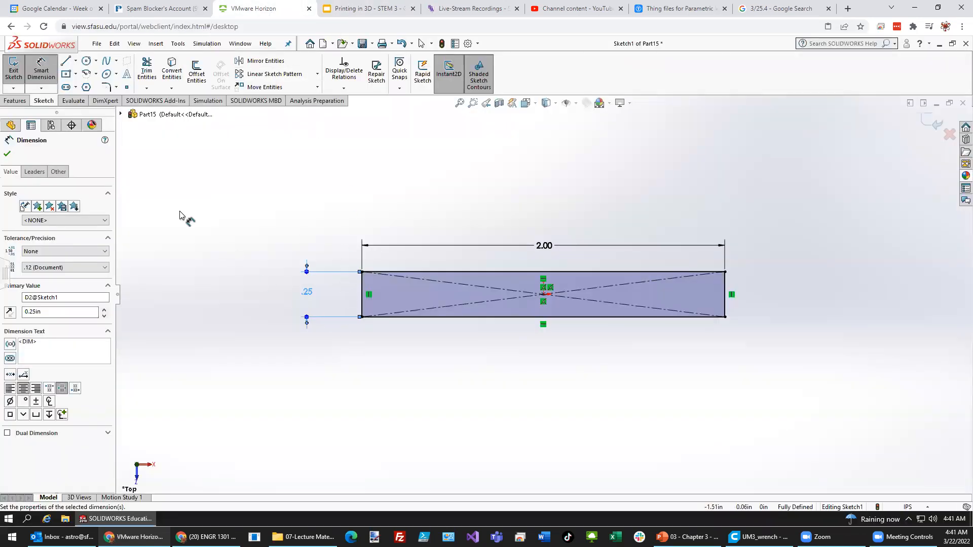
{"action": "left_click", "coordinate": [85, 60]}
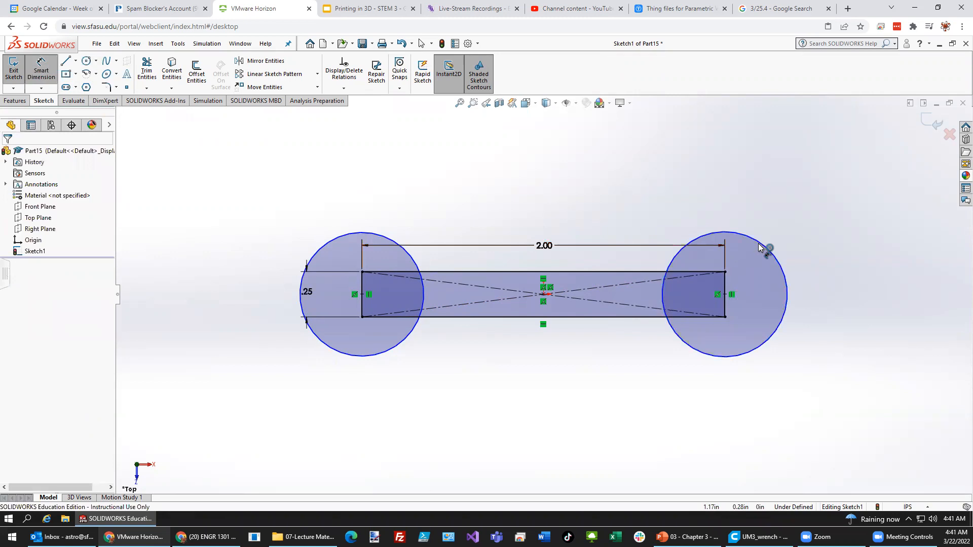
{"action": "left_click", "coordinate": [771, 247]}
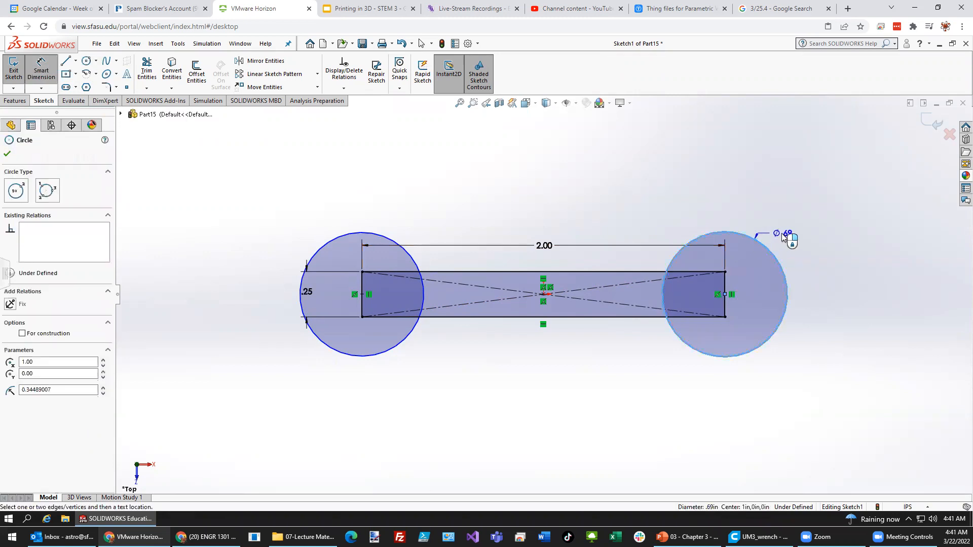
{"action": "left_click", "coordinate": [784, 235]}
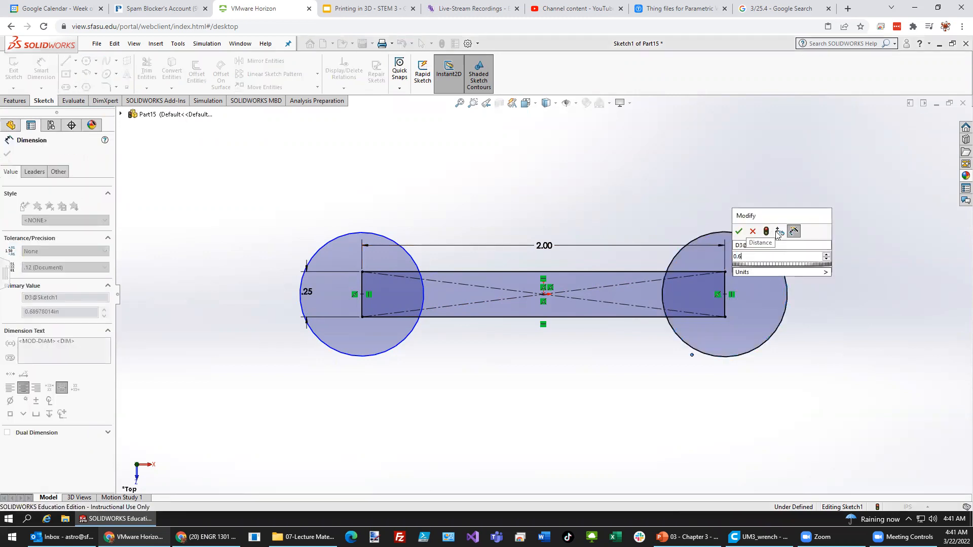
{"action": "left_click", "coordinate": [738, 231]}
{"action": "type", "text": "0.6"}
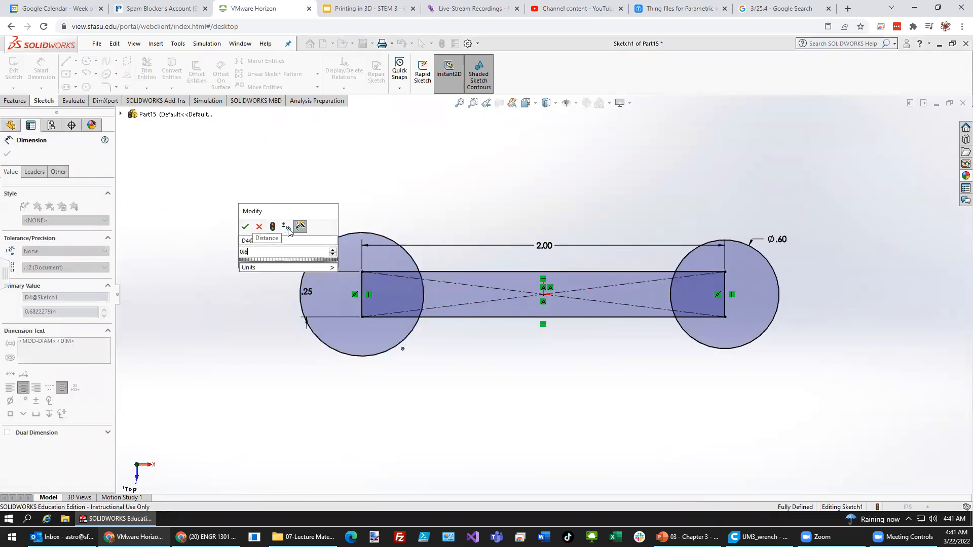
{"action": "left_click", "coordinate": [245, 227]}
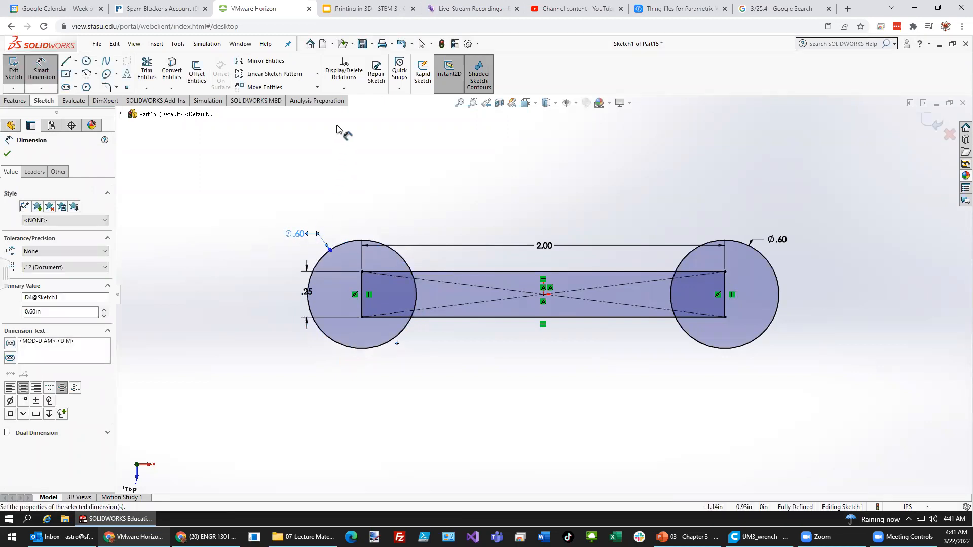
- Review the Add Hexagons and Trim Entities slides, then return to the sketch
{"action": "left_click", "coordinate": [365, 8]}
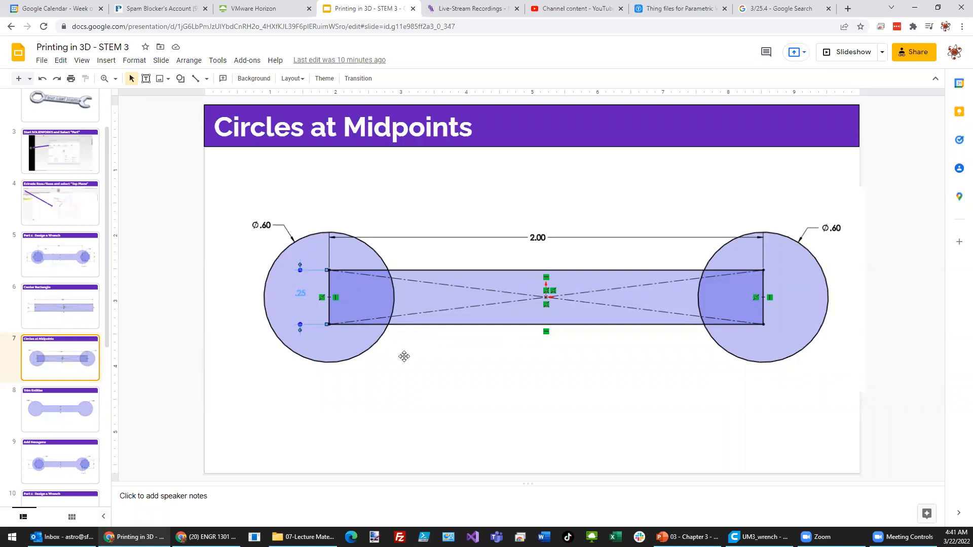
{"action": "left_click", "coordinate": [60, 410]}
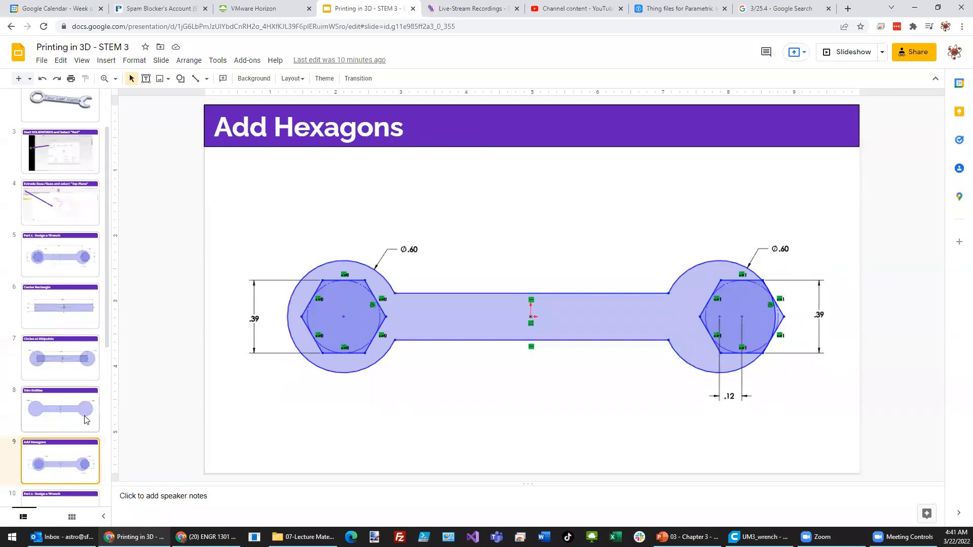
{"action": "left_click", "coordinate": [59, 408]}
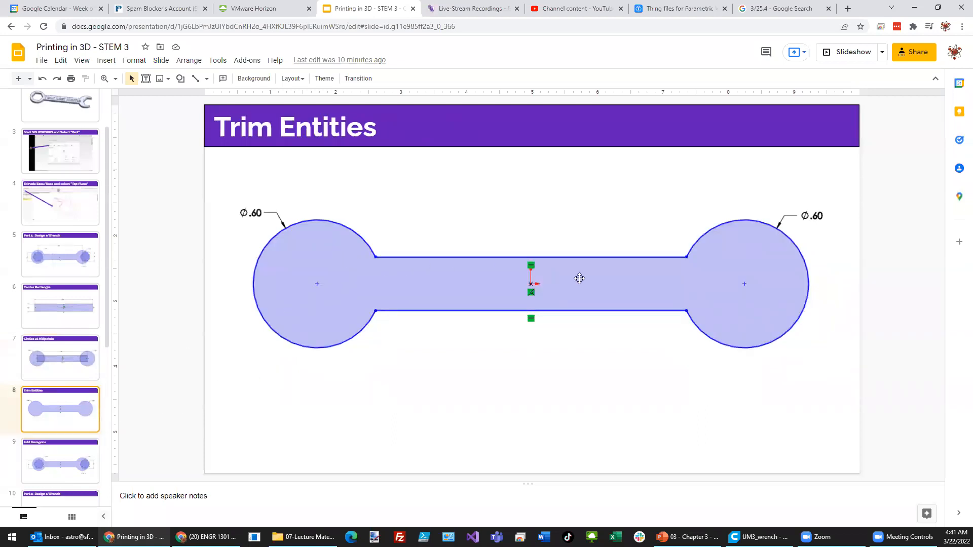
{"action": "left_click", "coordinate": [255, 8]}
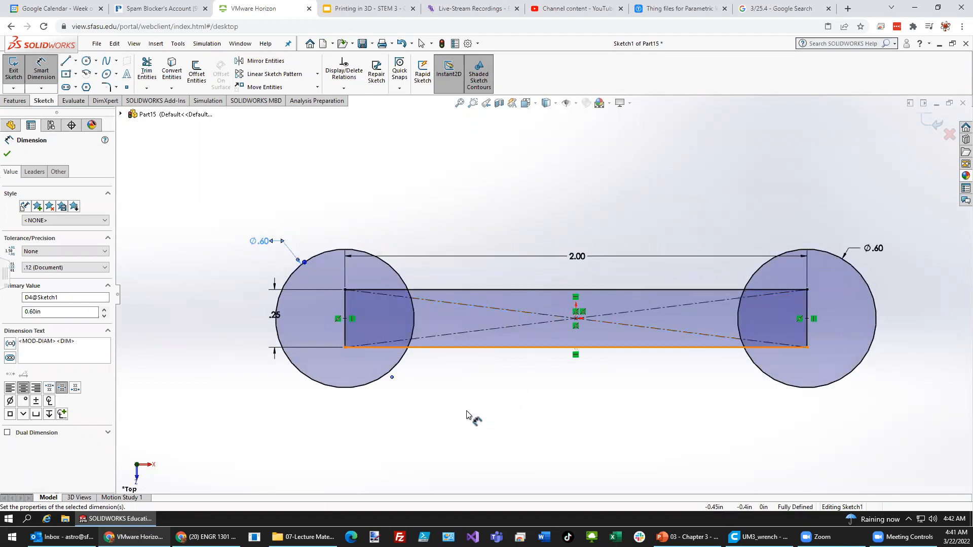
- Trim away the rectangle end lines inside the left circle with Trim Entities
{"action": "left_click", "coordinate": [147, 69]}
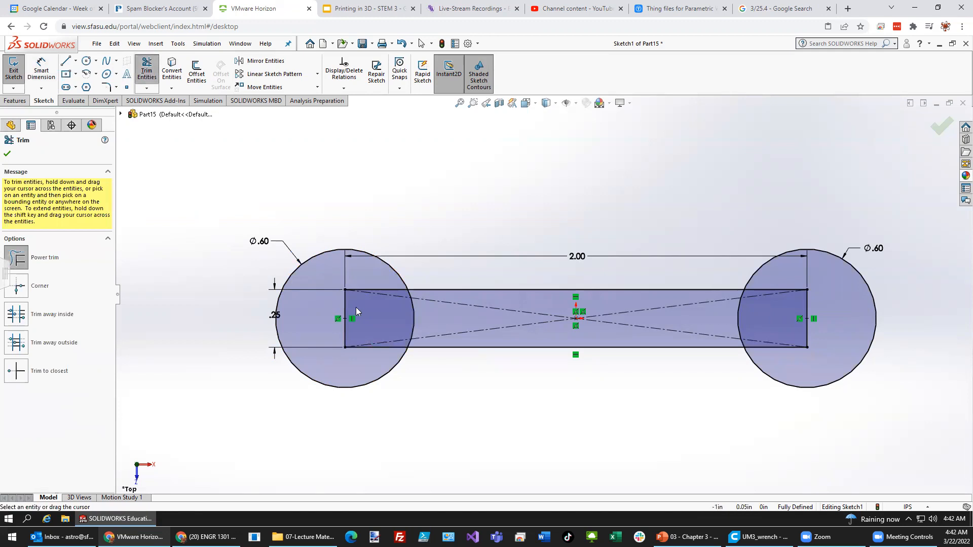
{"action": "left_click", "coordinate": [347, 318]}
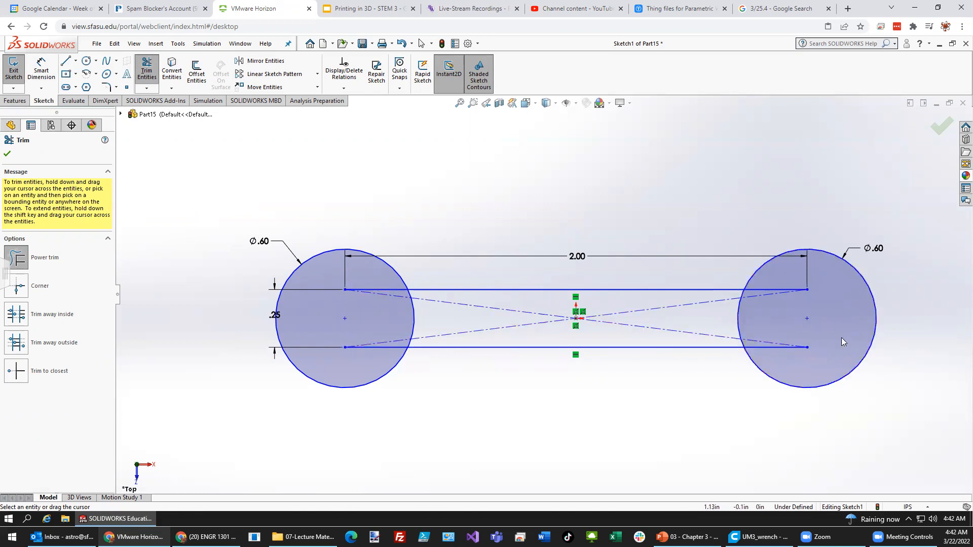
{"action": "mouse_move", "coordinate": [838, 352]}
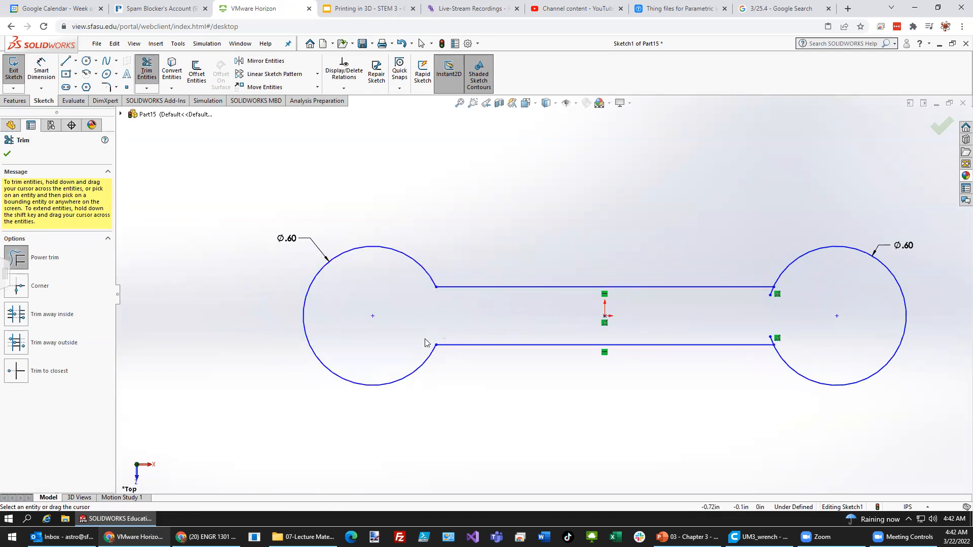
{"action": "mouse_move", "coordinate": [769, 343]}
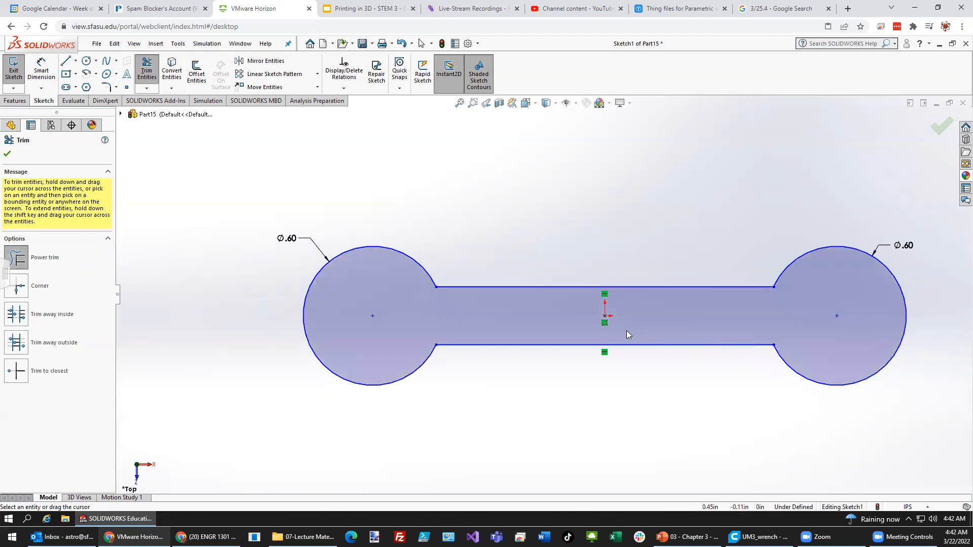
{"action": "mouse_move", "coordinate": [539, 385]}
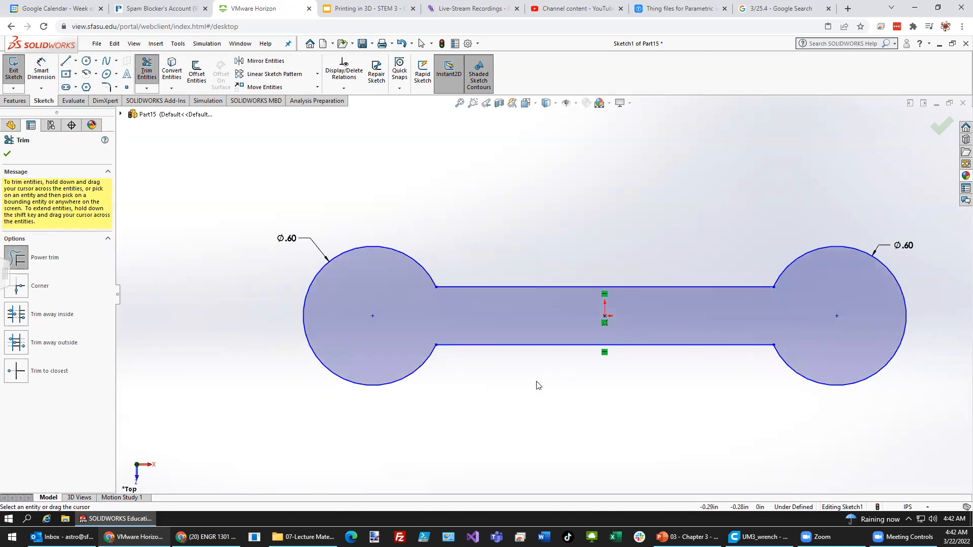
{"action": "mouse_move", "coordinate": [528, 397]}
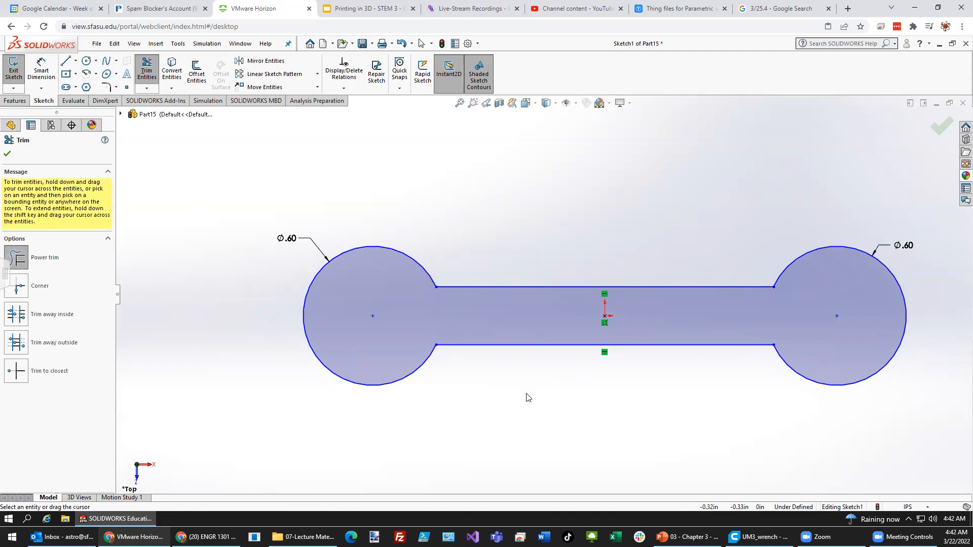
{"action": "mouse_move", "coordinate": [482, 395]}
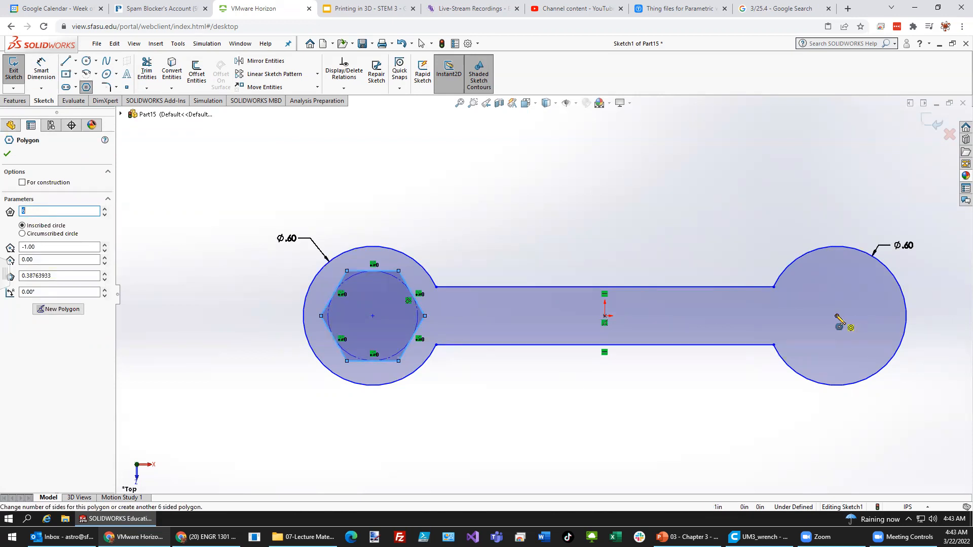
- Switch to the lesson slides for the Add Hexagons step
{"action": "left_click", "coordinate": [365, 9]}
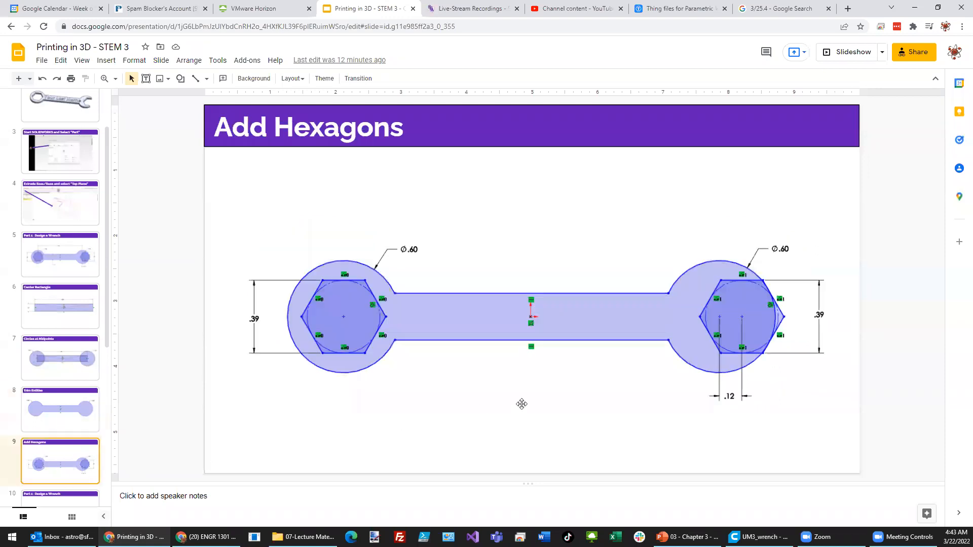
{"action": "mouse_move", "coordinate": [86, 103]}
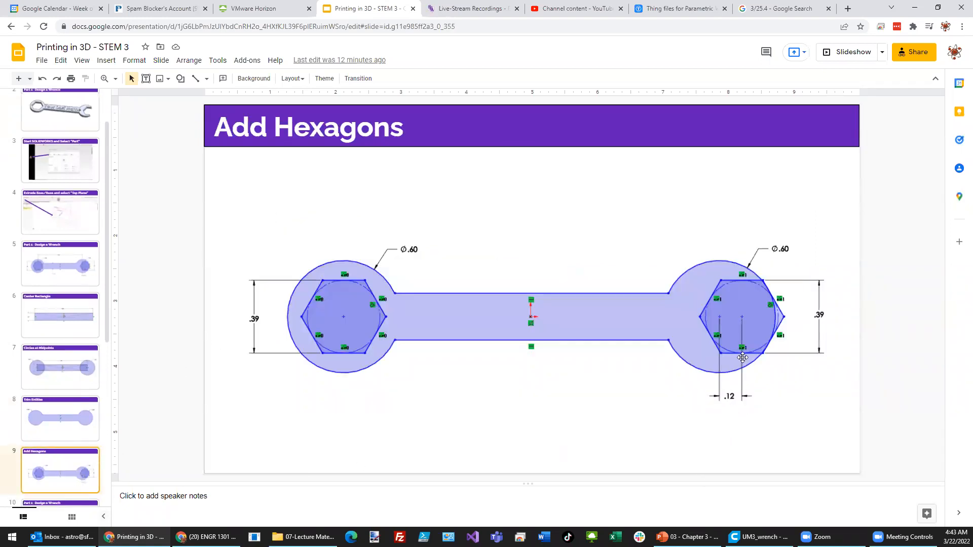
{"action": "mouse_move", "coordinate": [730, 412]}
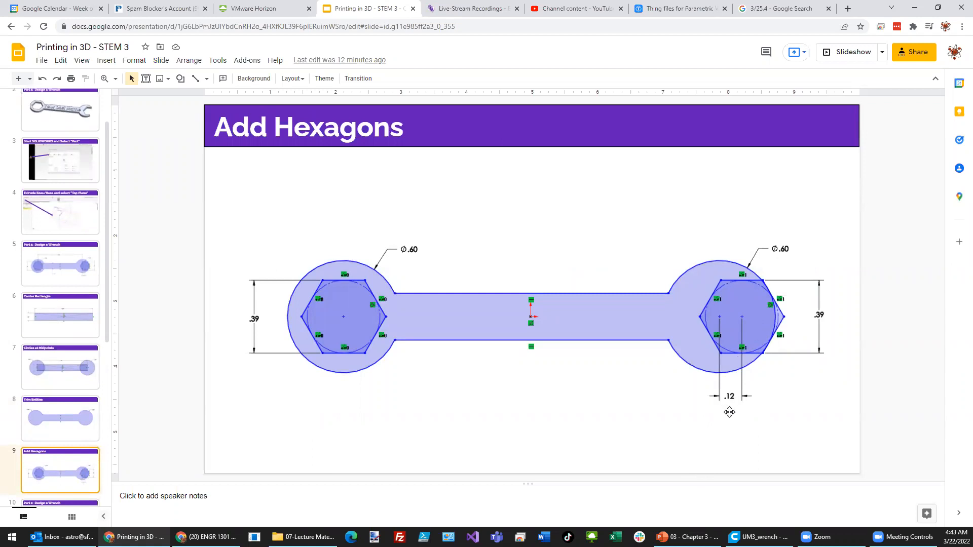
{"action": "mouse_move", "coordinate": [303, 66]}
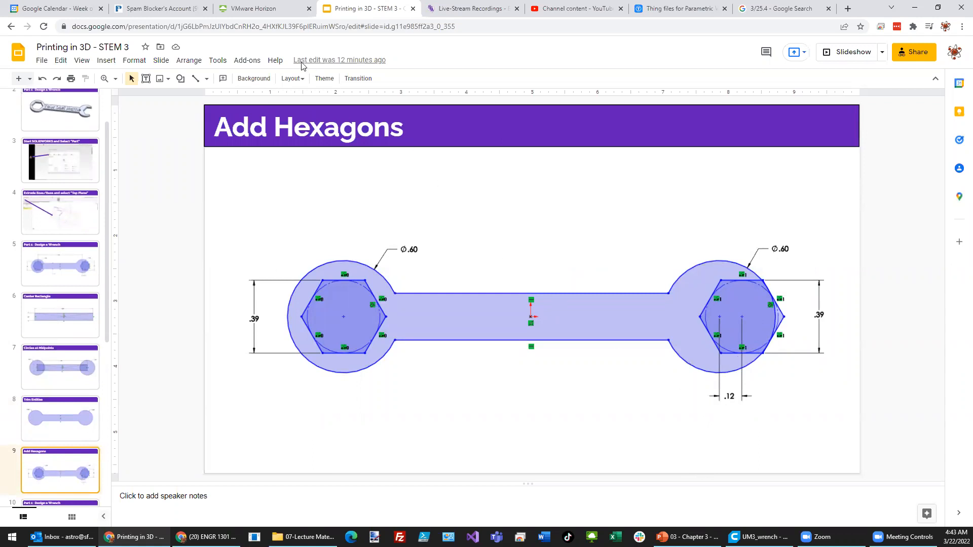
{"action": "left_click", "coordinate": [252, 8]}
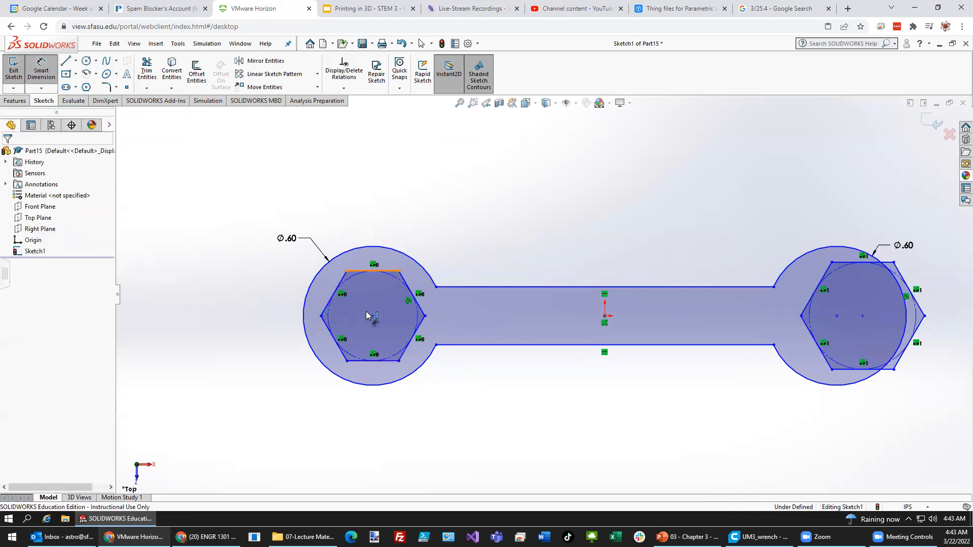
- Dimension both hexagons 0.39 across their flats
{"action": "left_click", "coordinate": [372, 272]}
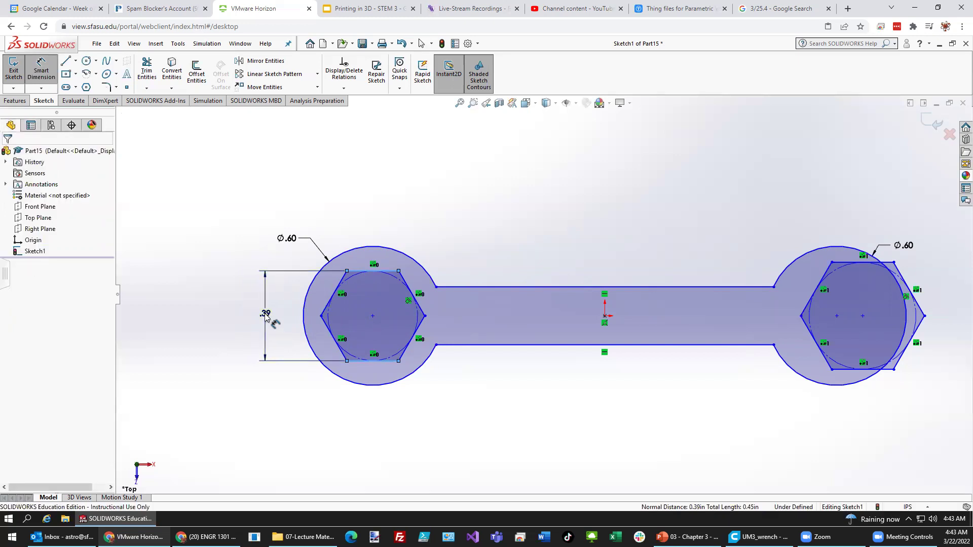
{"action": "double_click", "coordinate": [265, 314]}
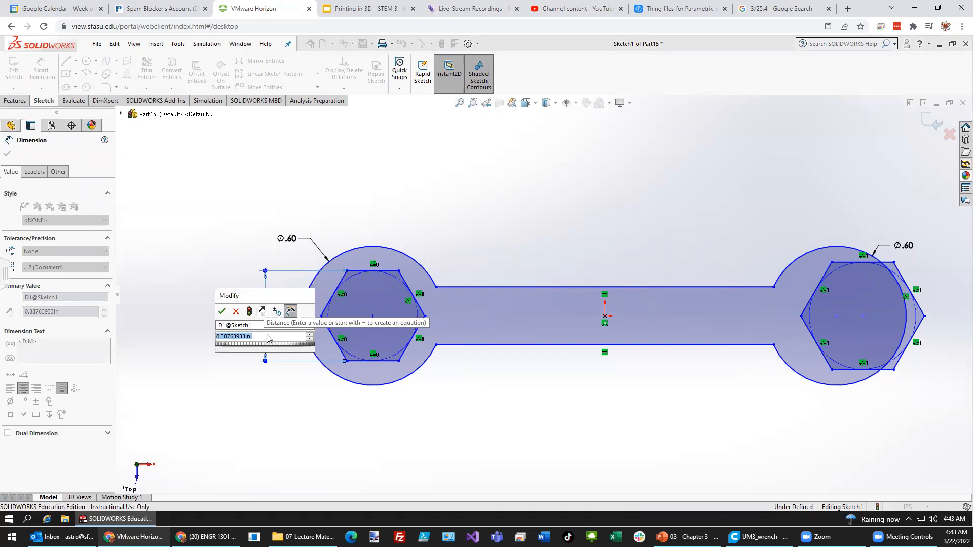
{"action": "type", "text": "0.39"}
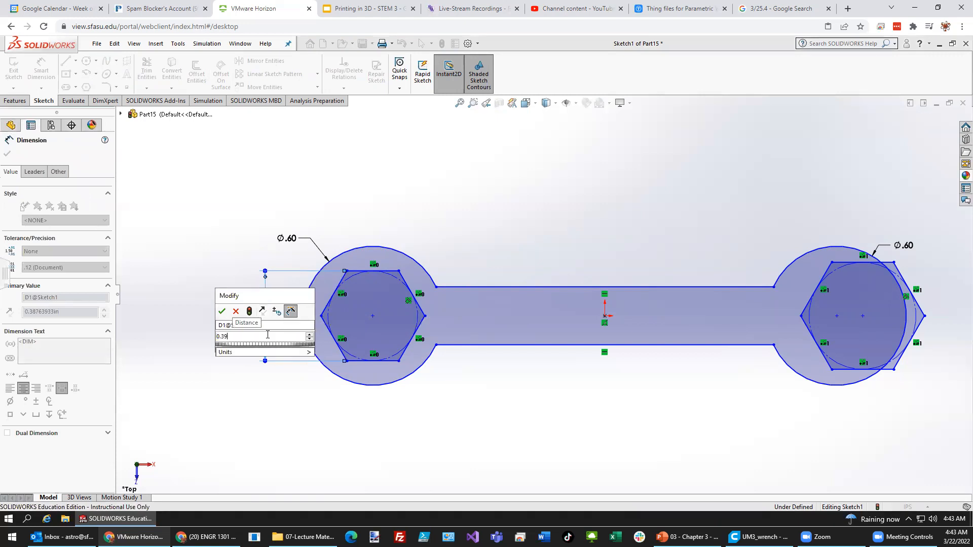
{"action": "left_click", "coordinate": [221, 311]}
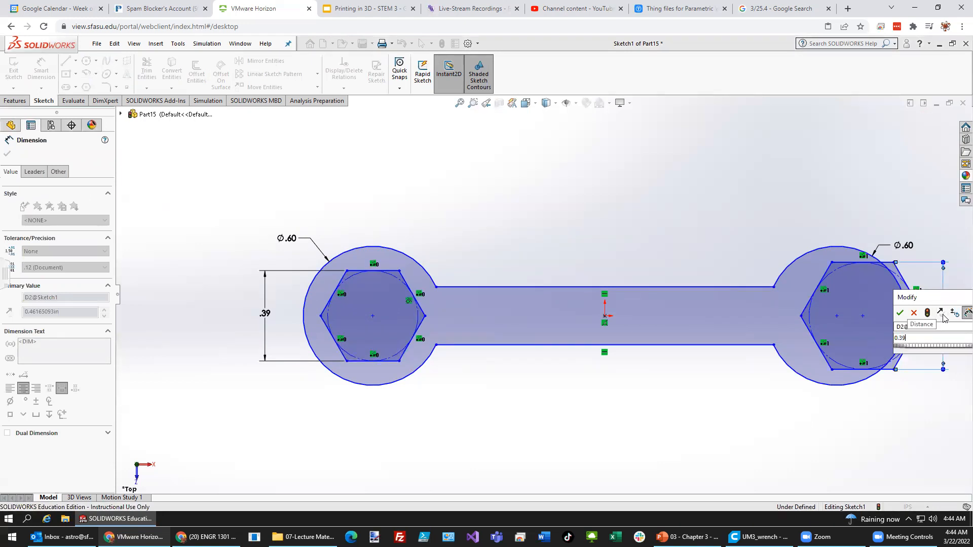
{"action": "left_click", "coordinate": [900, 313]}
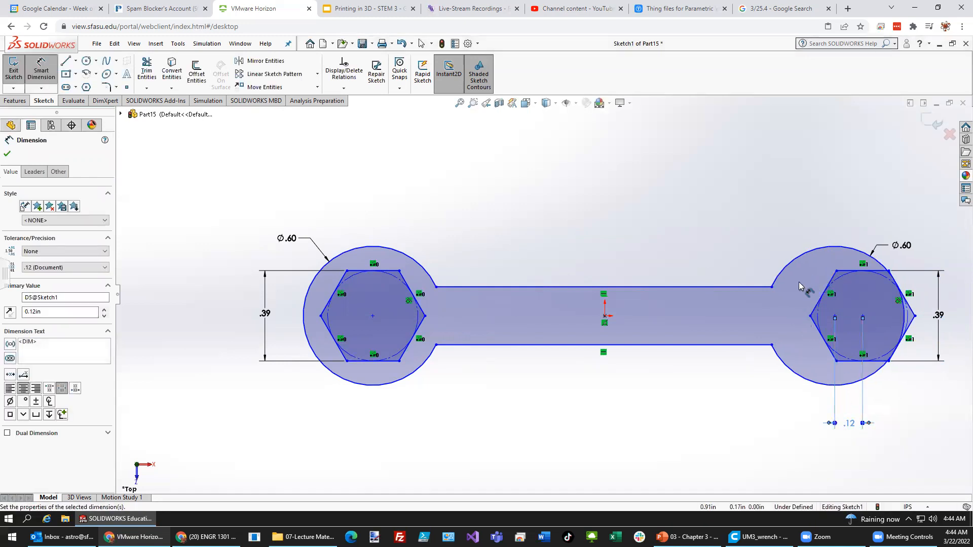
{"action": "mouse_move", "coordinate": [709, 403]}
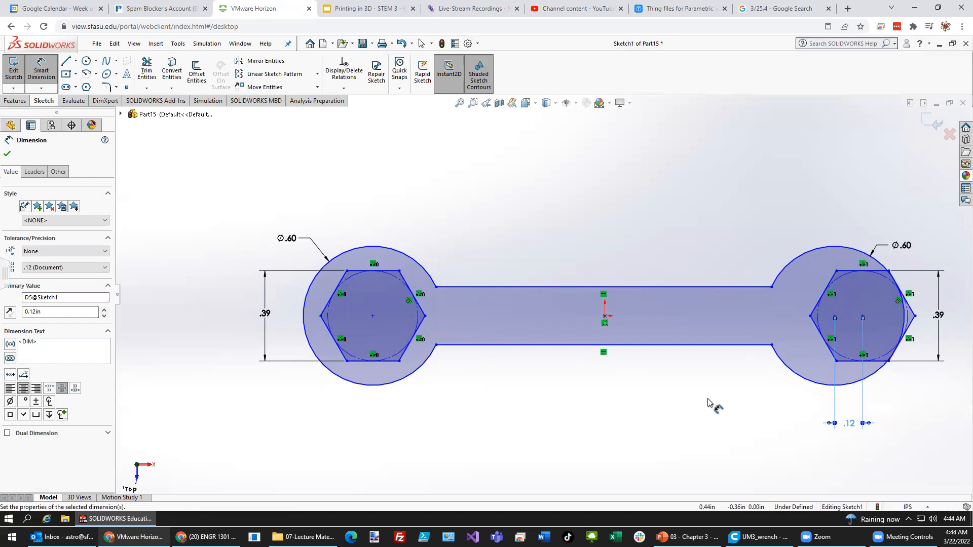
{"action": "mouse_move", "coordinate": [541, 445]}
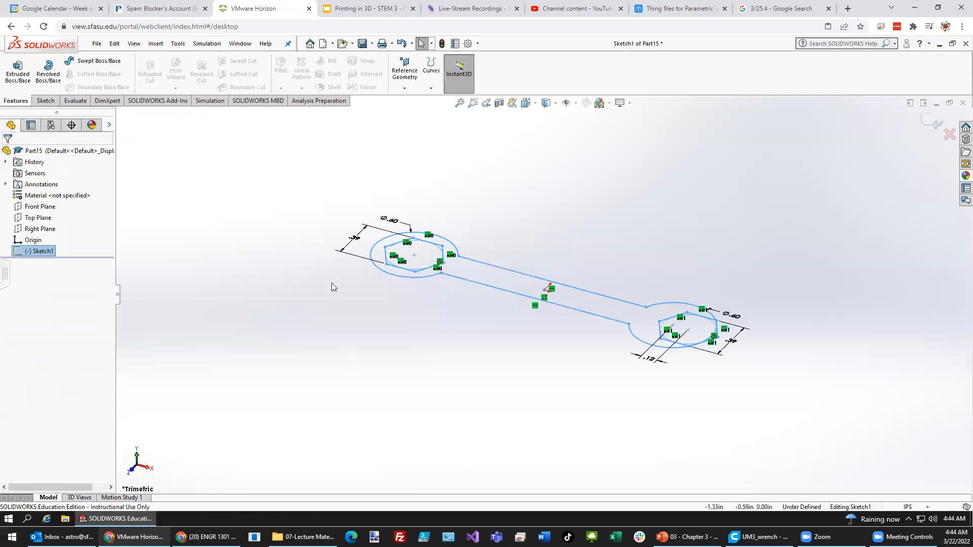
- Select Sketch1 in the FeatureManager and start an Extruded Boss/Base from it
{"action": "double_click", "coordinate": [35, 251]}
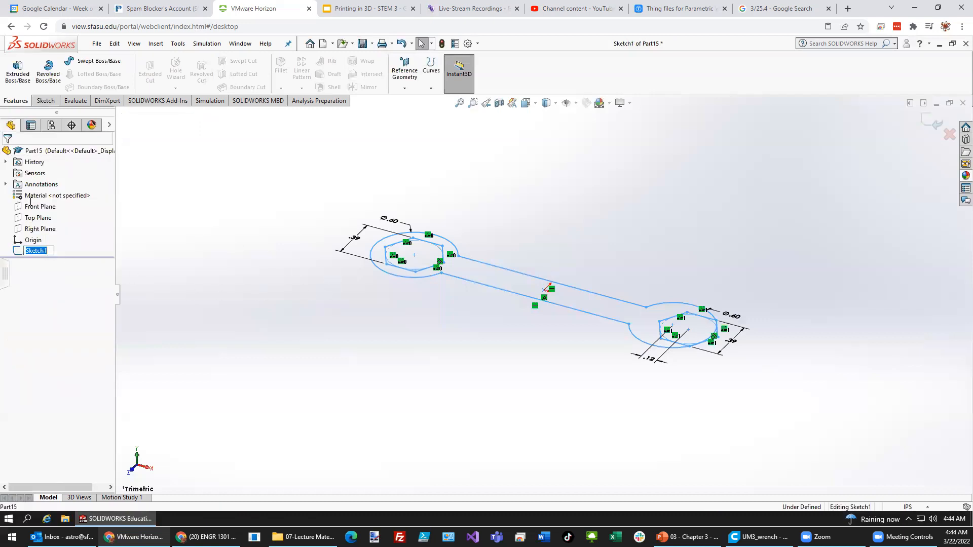
{"action": "left_click", "coordinate": [16, 69]}
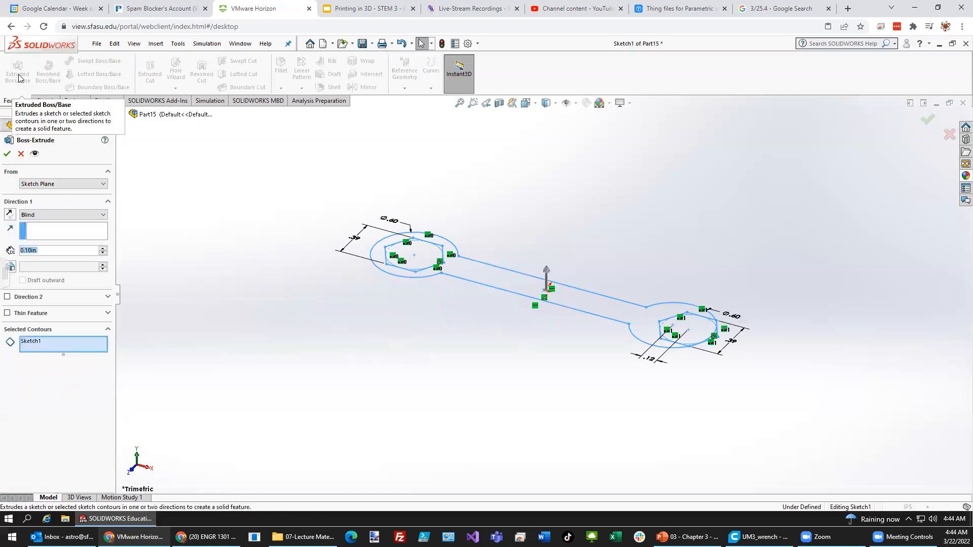
- Extrude the enclosed wrench region to a 0.10 in blind depth as Boss-Extrude1
{"action": "left_click", "coordinate": [481, 277]}
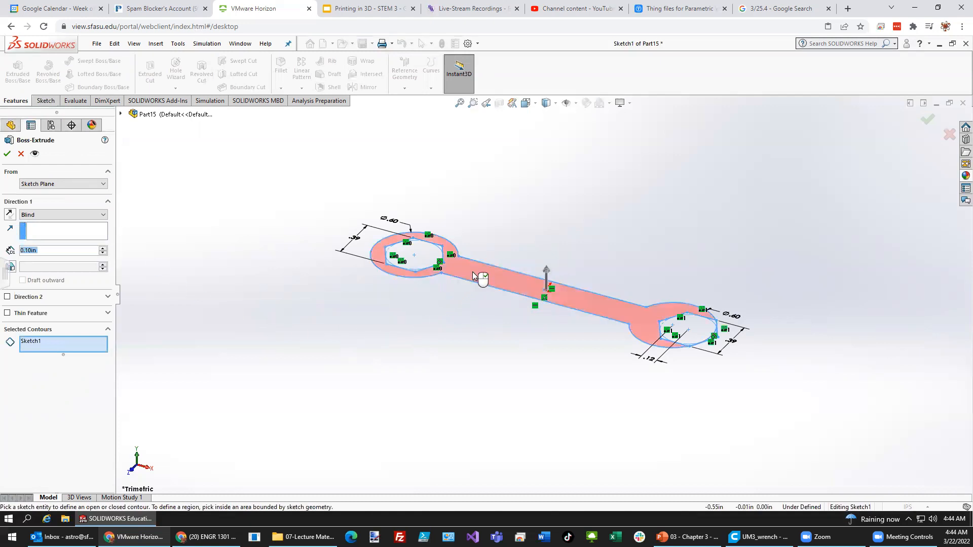
{"action": "left_click", "coordinate": [478, 276]}
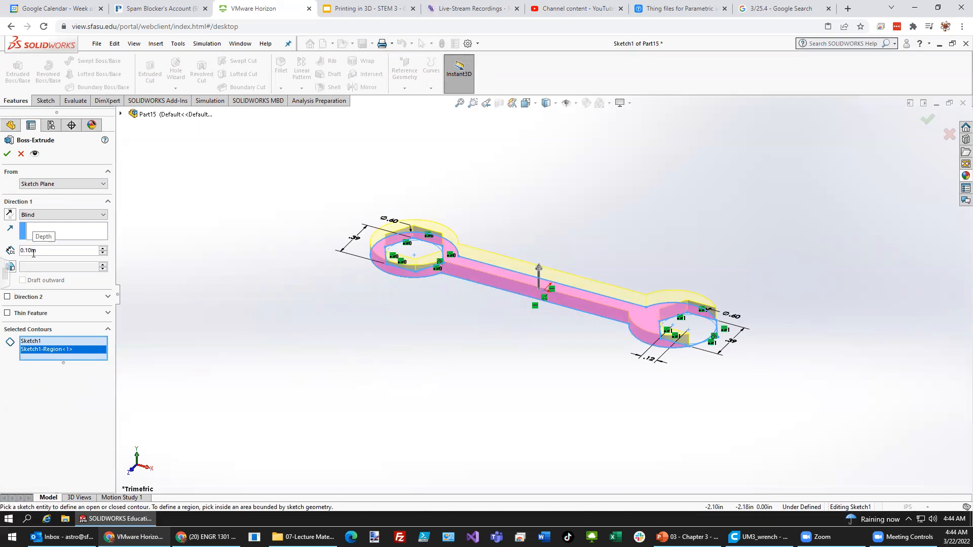
{"action": "type", "text": "0.10in"}
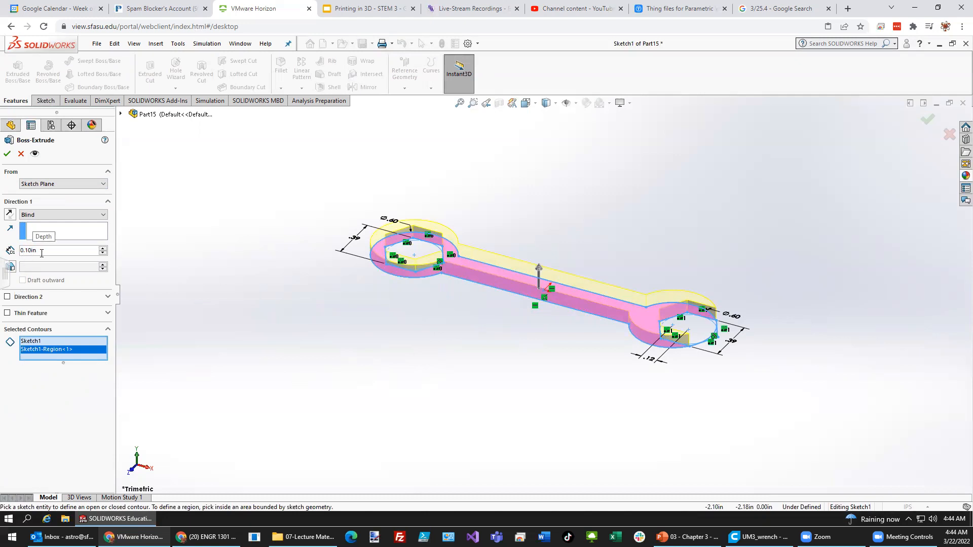
{"action": "left_click", "coordinate": [7, 154]}
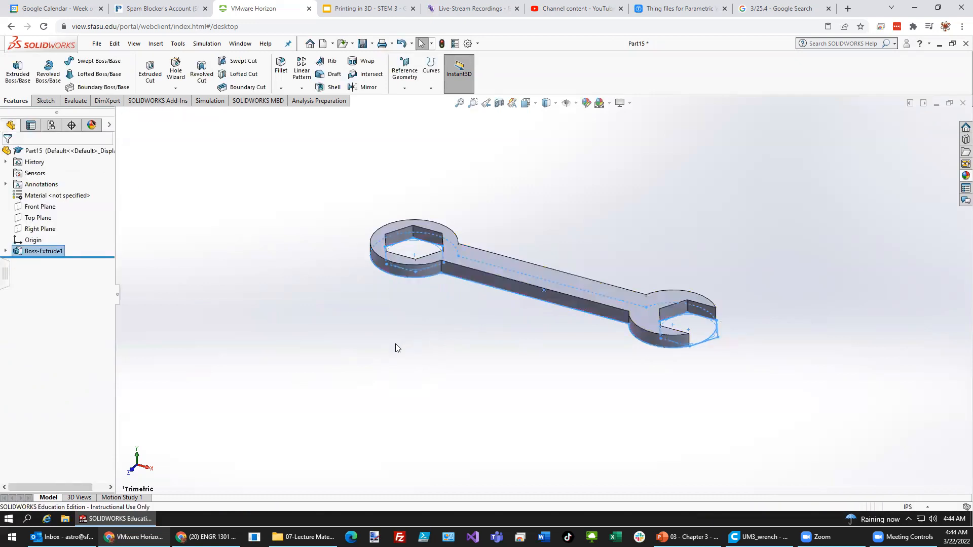
{"action": "mouse_move", "coordinate": [332, 303]}
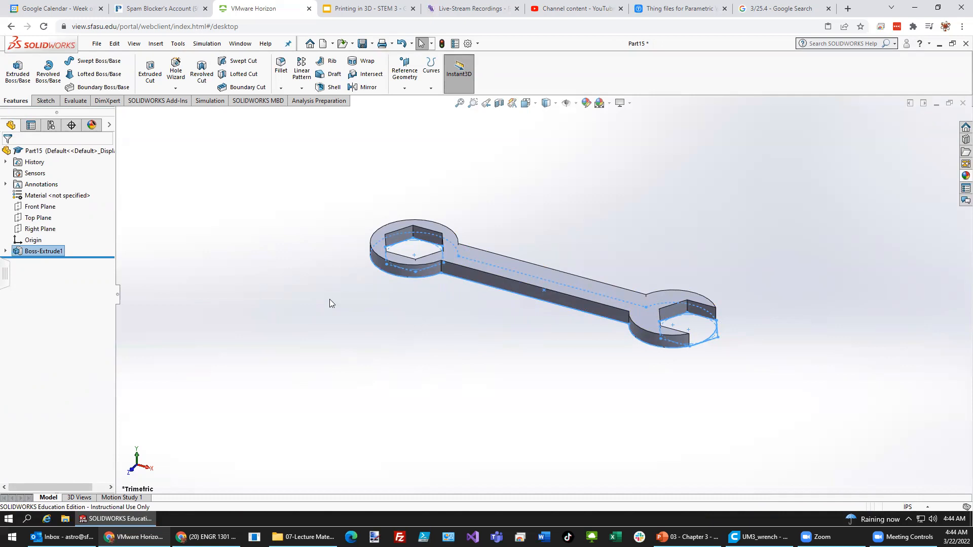
{"action": "mouse_move", "coordinate": [171, 217]}
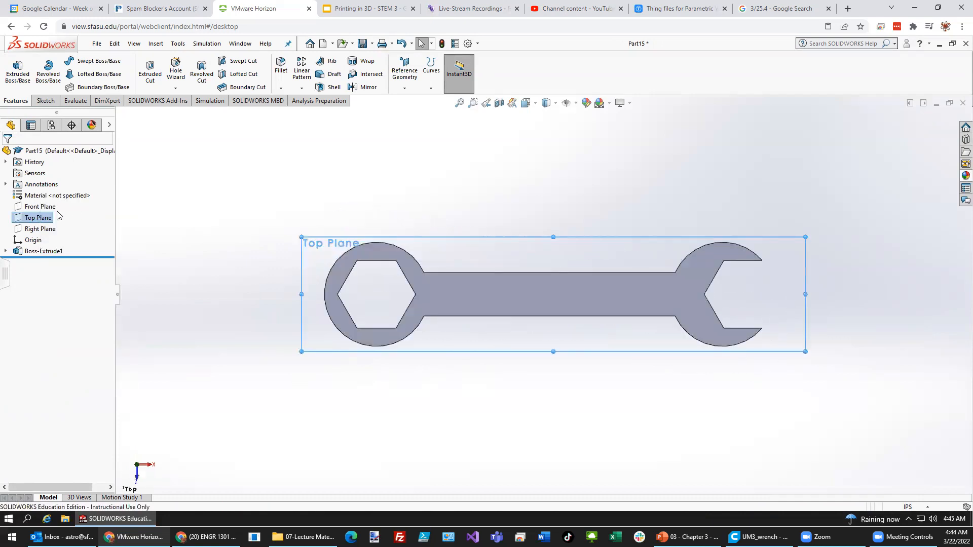
{"action": "mouse_move", "coordinate": [203, 259]}
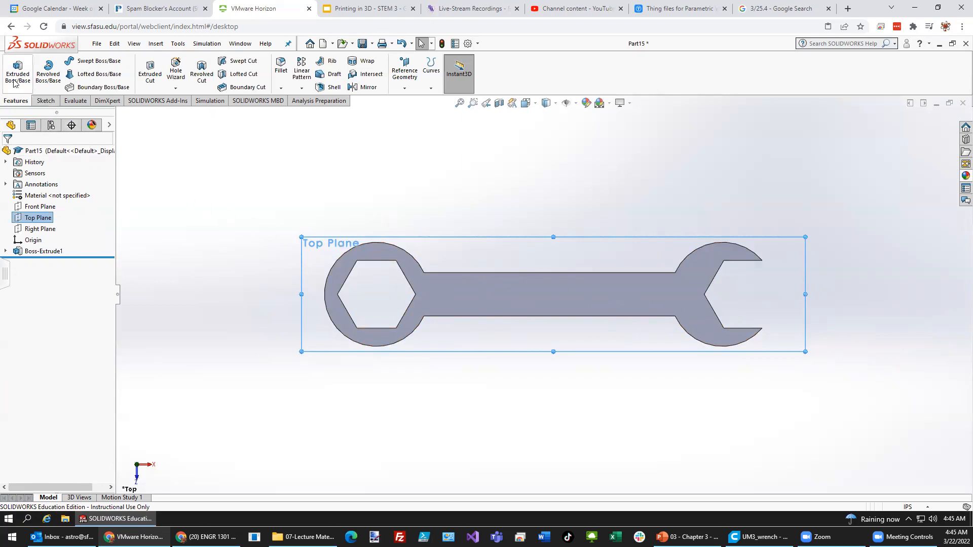
- Begin a new sketch on the Top Plane via Extruded Boss/Base
{"action": "left_click", "coordinate": [43, 100]}
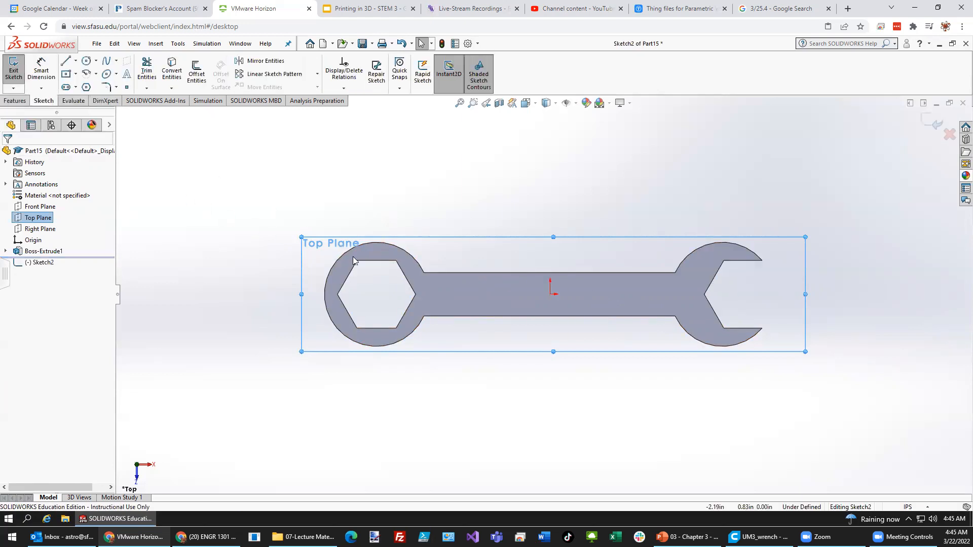
{"action": "mouse_move", "coordinate": [437, 304]}
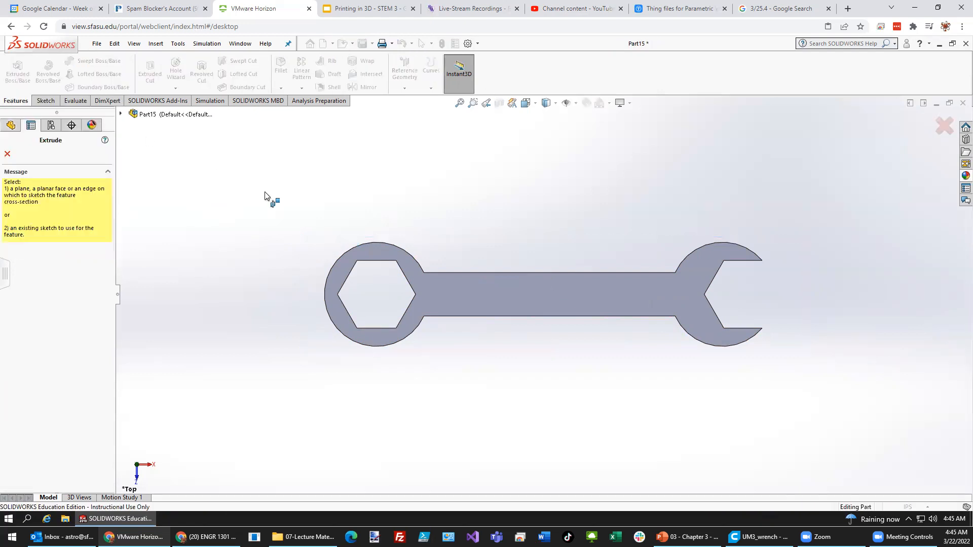
{"action": "mouse_move", "coordinate": [444, 317]}
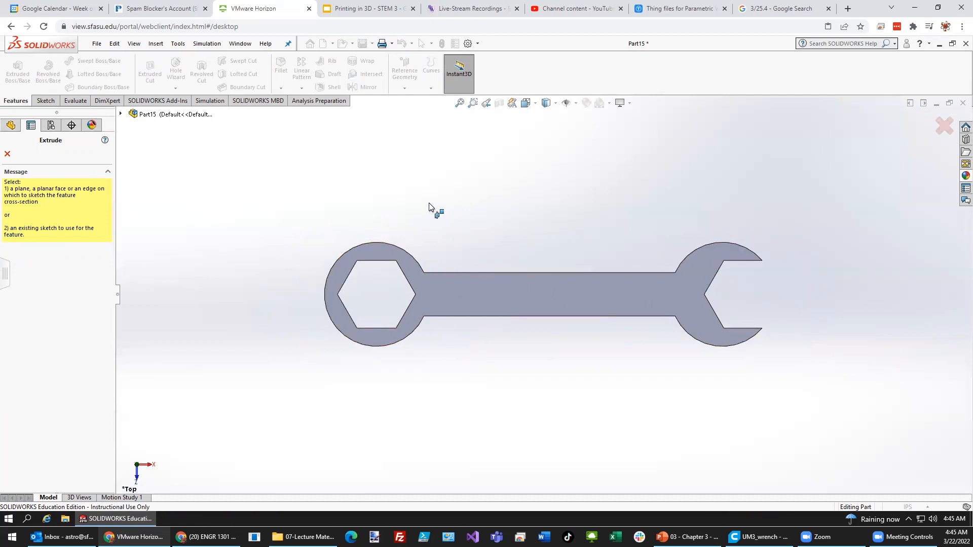
{"action": "mouse_move", "coordinate": [422, 206]}
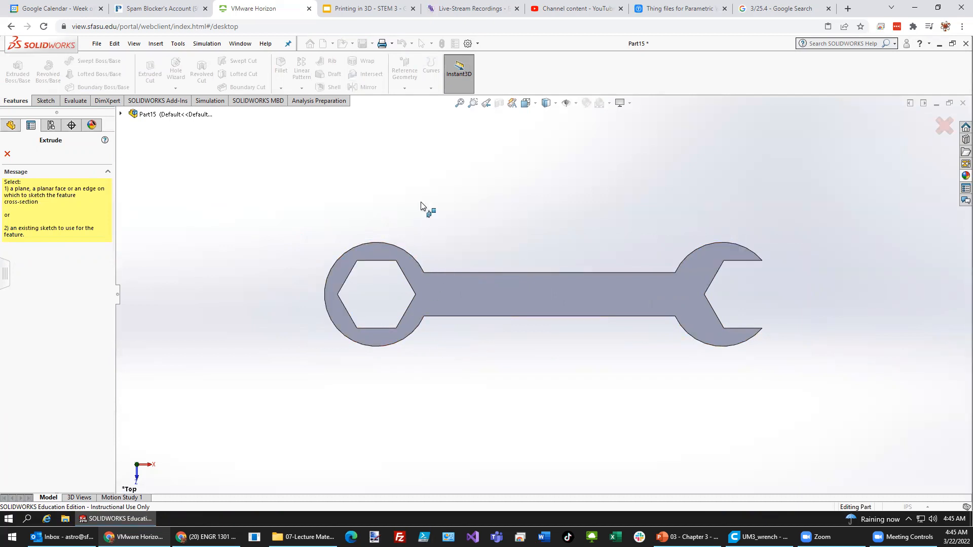
- Cancel the pending extrude, orbit the wrench, and pick its flat top face to sketch on
{"action": "right_click", "coordinate": [422, 207]}
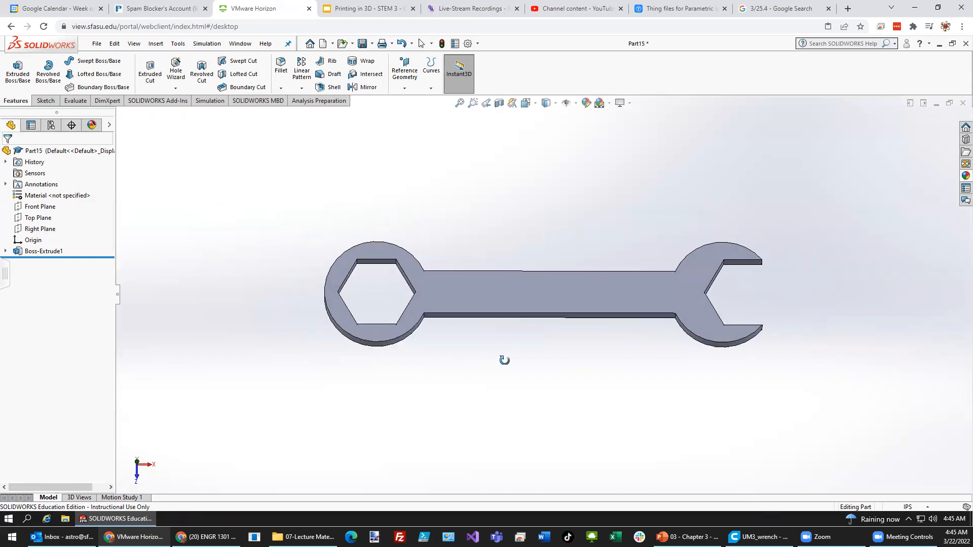
{"action": "left_click_drag", "start_coordinate": [505, 360], "coordinate": [489, 330]}
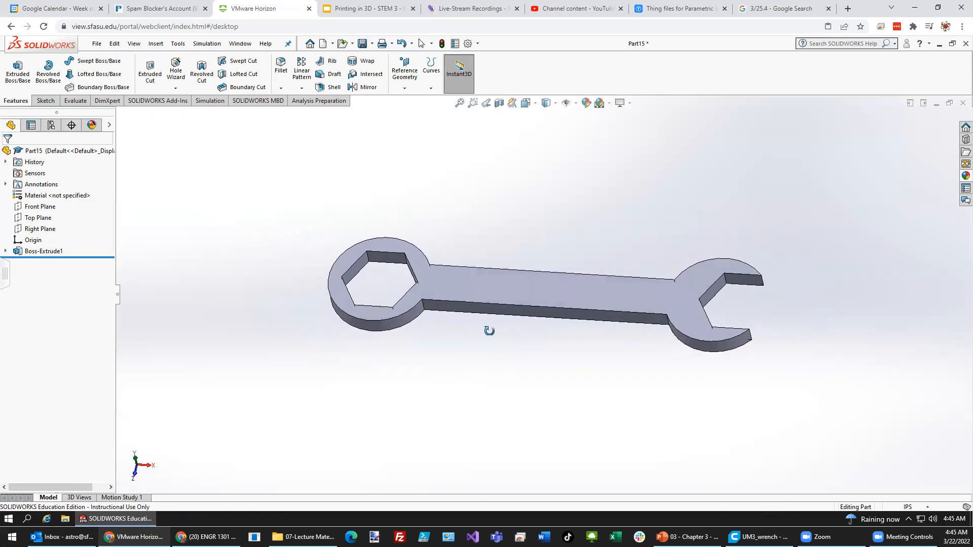
{"action": "mouse_move", "coordinate": [535, 276]}
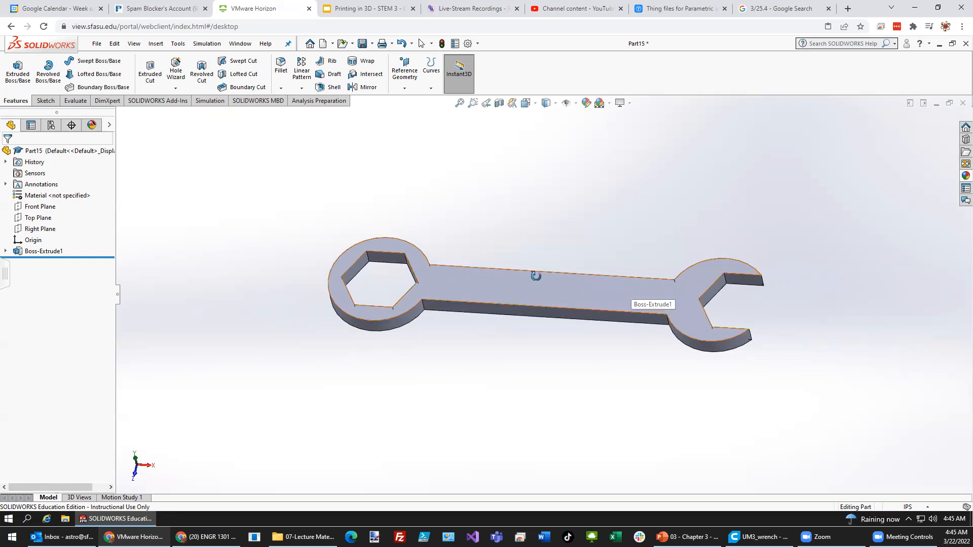
{"action": "left_click", "coordinate": [17, 69]}
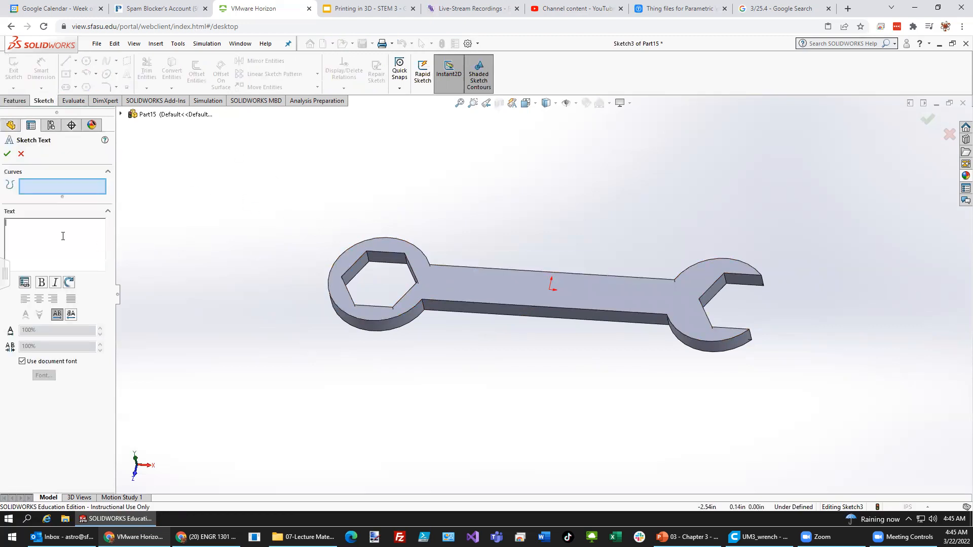
- Enter sketch text 'Your Last Name', drop the document font and choose Century Gothic Bold
{"action": "type", "text": "Your"}
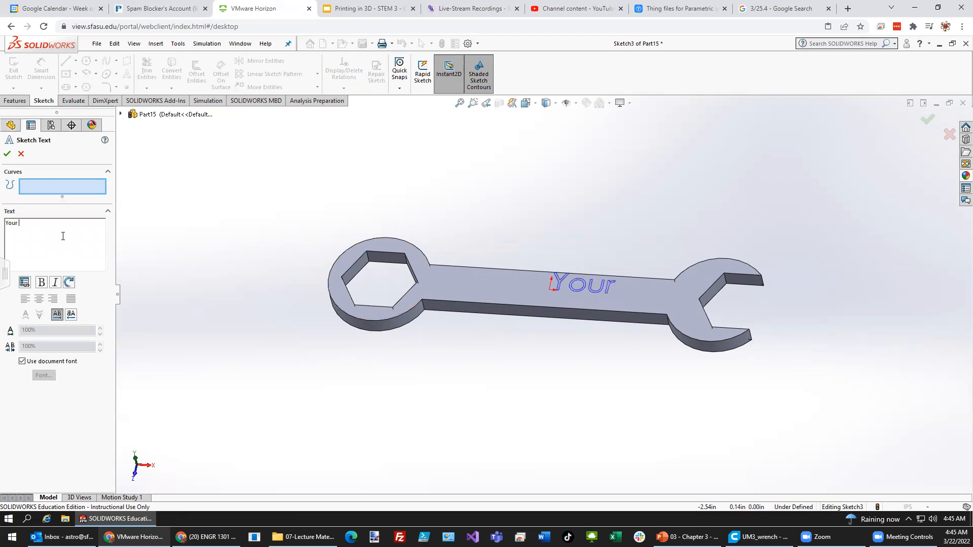
{"action": "type", "text": "Last Name"}
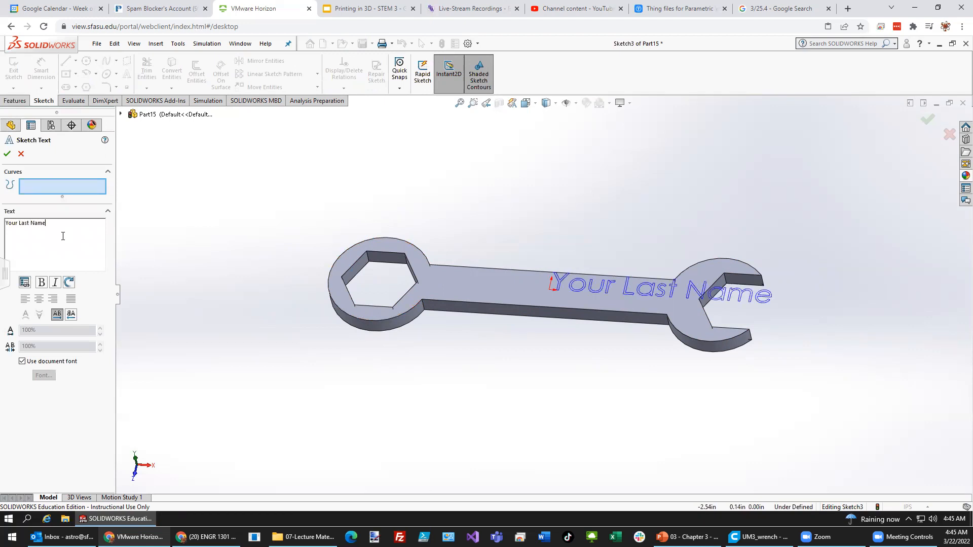
{"action": "left_click", "coordinate": [22, 361]}
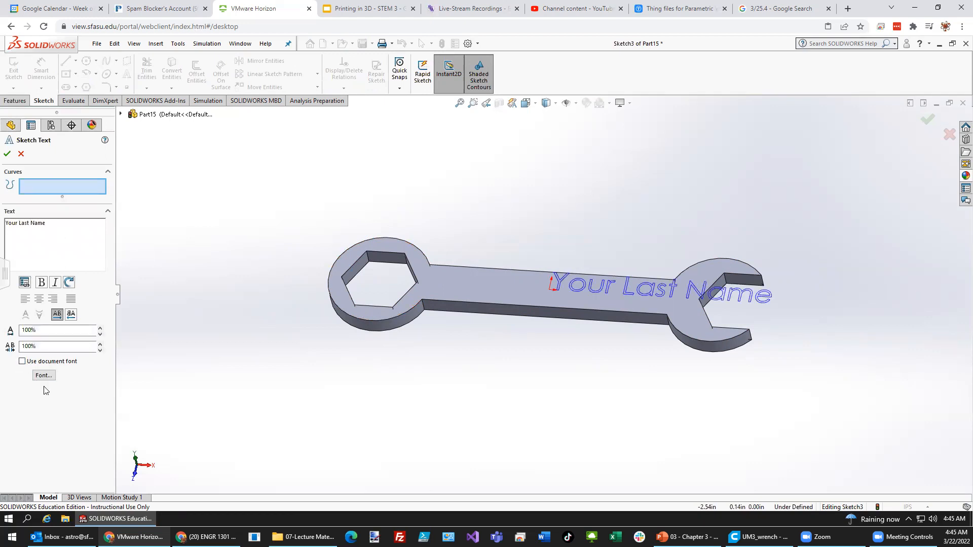
{"action": "left_click", "coordinate": [43, 375]}
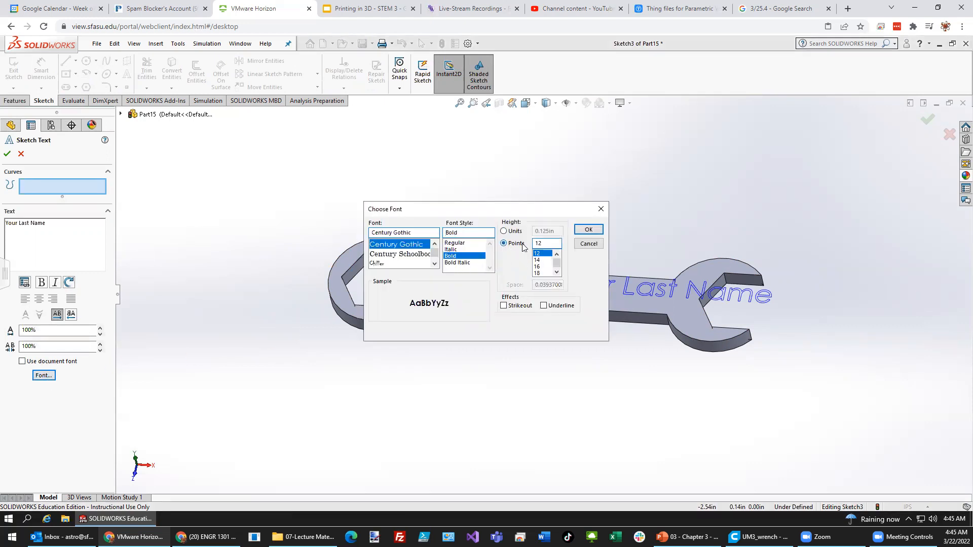
{"action": "left_click", "coordinate": [588, 229]}
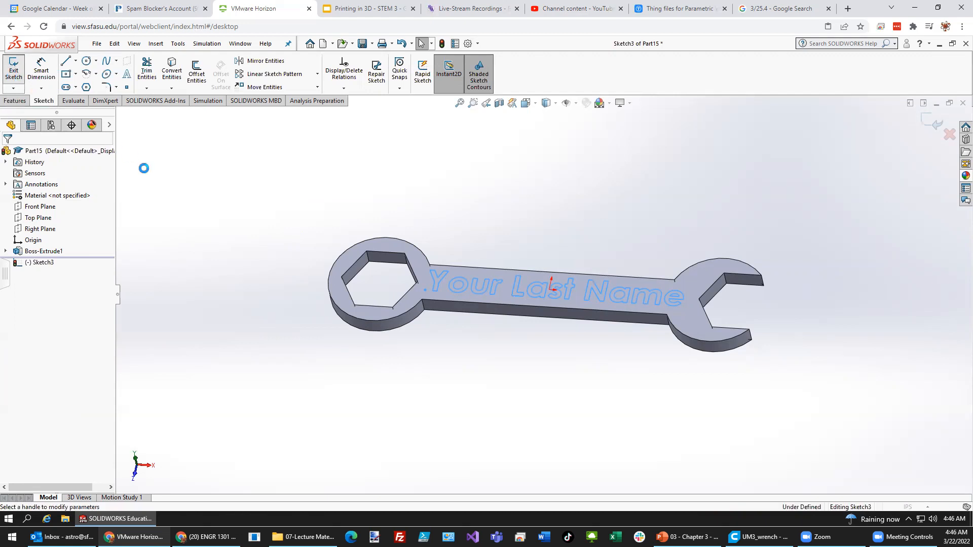
- Extrude the name text 0.02 in as Boss-Extrude2 raised lettering
{"action": "left_click", "coordinate": [553, 286]}
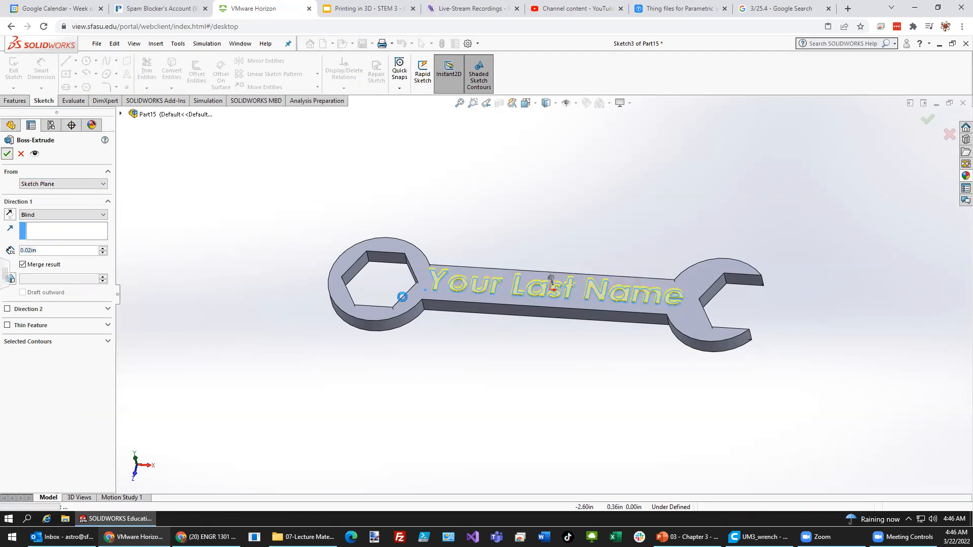
{"action": "right_click", "coordinate": [36, 262]}
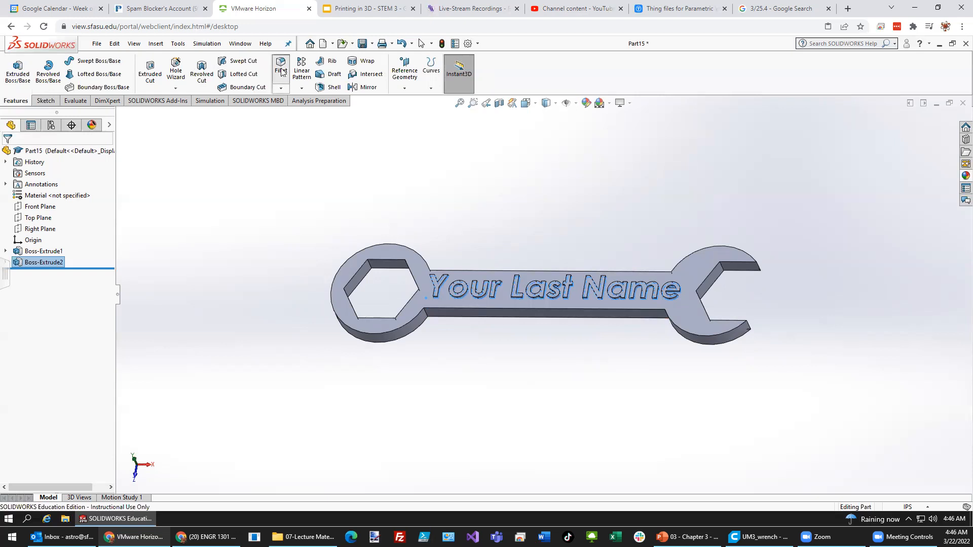
- Set up a 0.10 in fillet on the wrench outline edges, then cancel it unapplied
{"action": "left_click", "coordinate": [281, 66]}
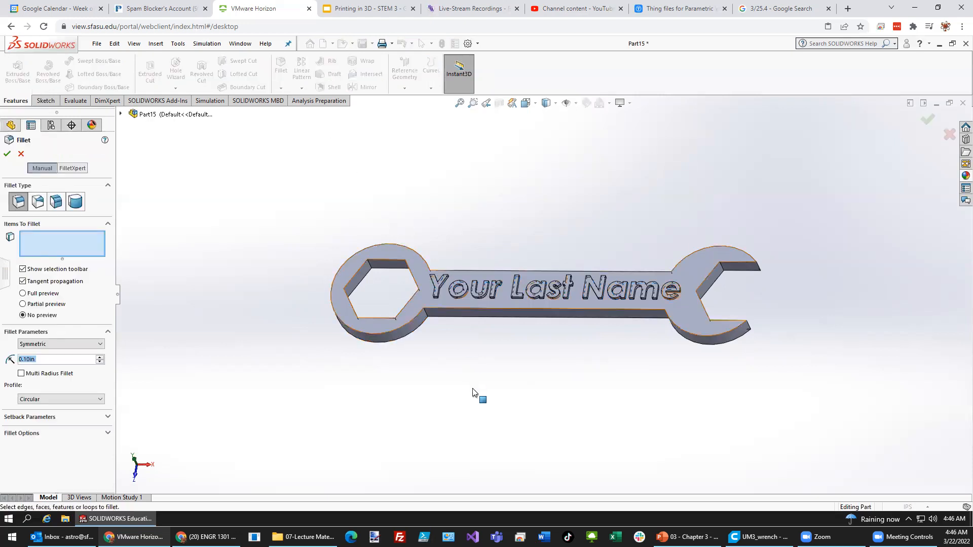
{"action": "mouse_move", "coordinate": [451, 287]}
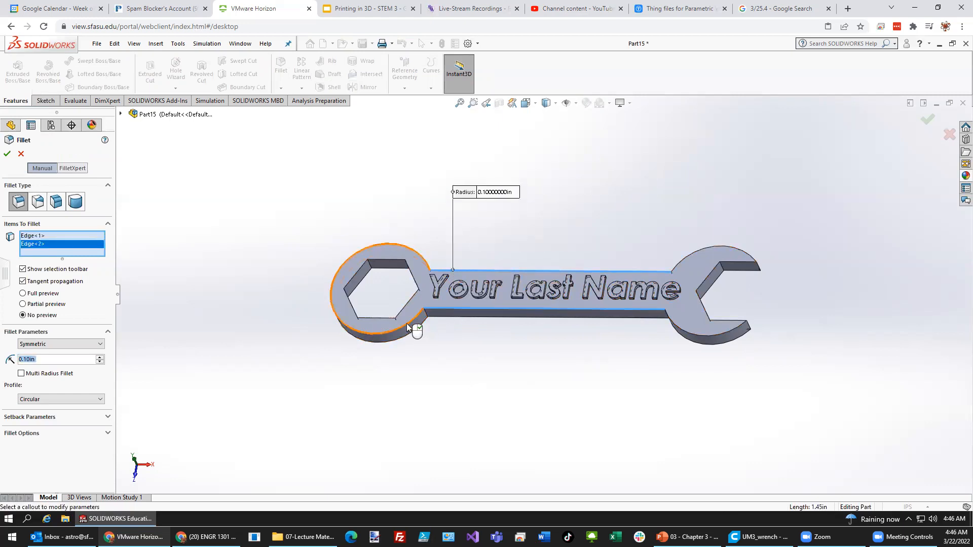
{"action": "left_click", "coordinate": [682, 261]}
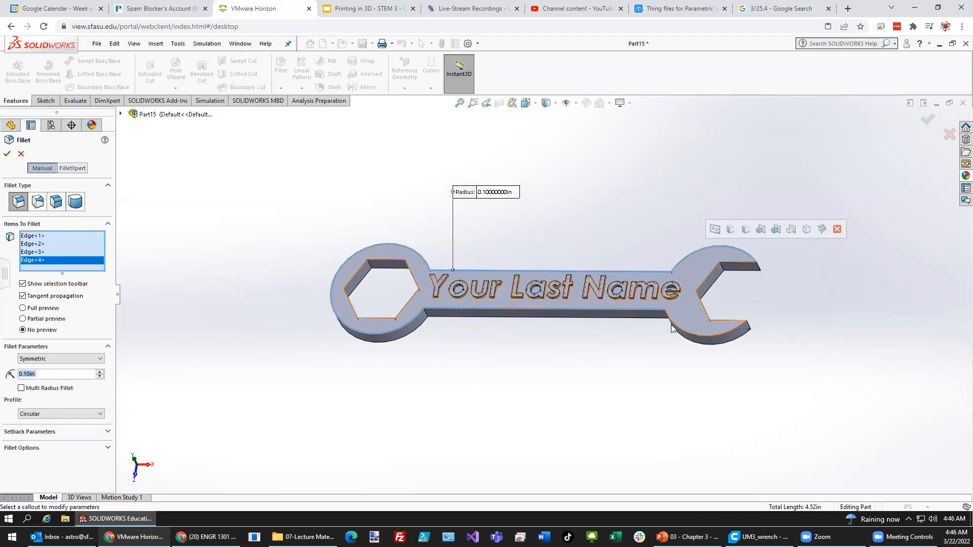
{"action": "left_click", "coordinate": [532, 310]}
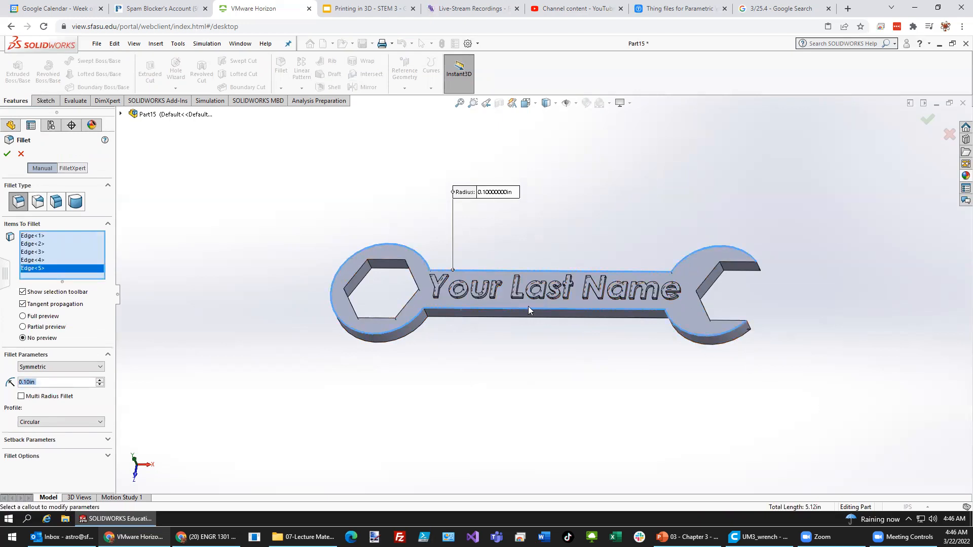
{"action": "left_click", "coordinate": [383, 259]}
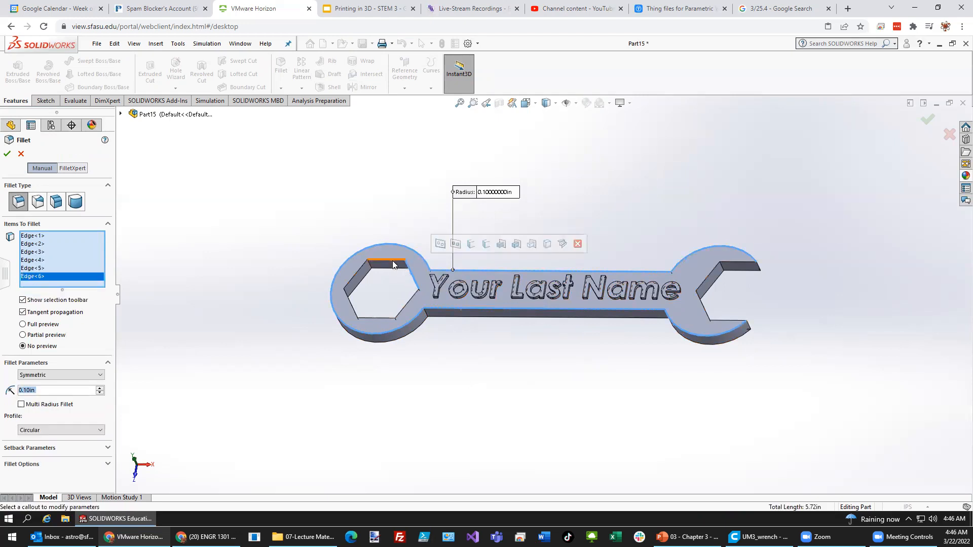
{"action": "left_click", "coordinate": [356, 304]}
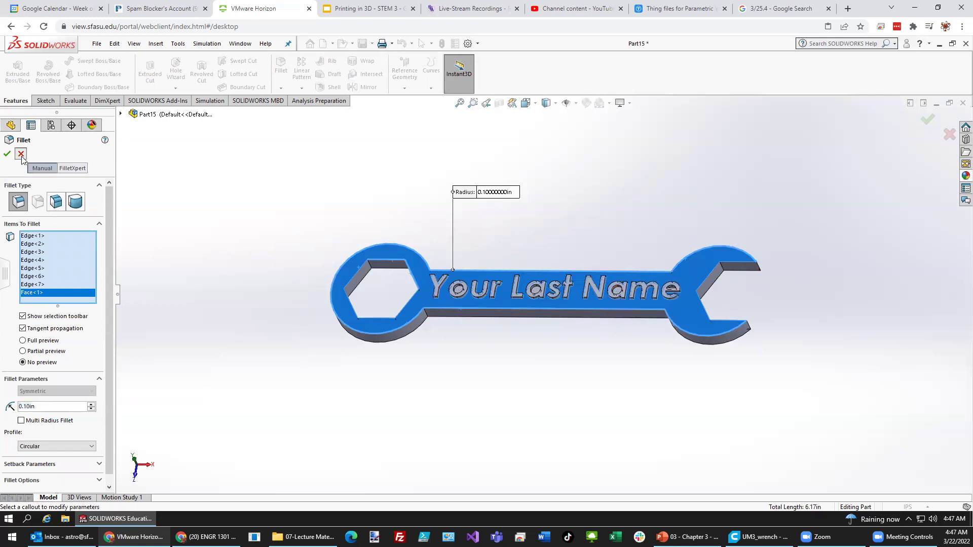
{"action": "left_click", "coordinate": [20, 154]}
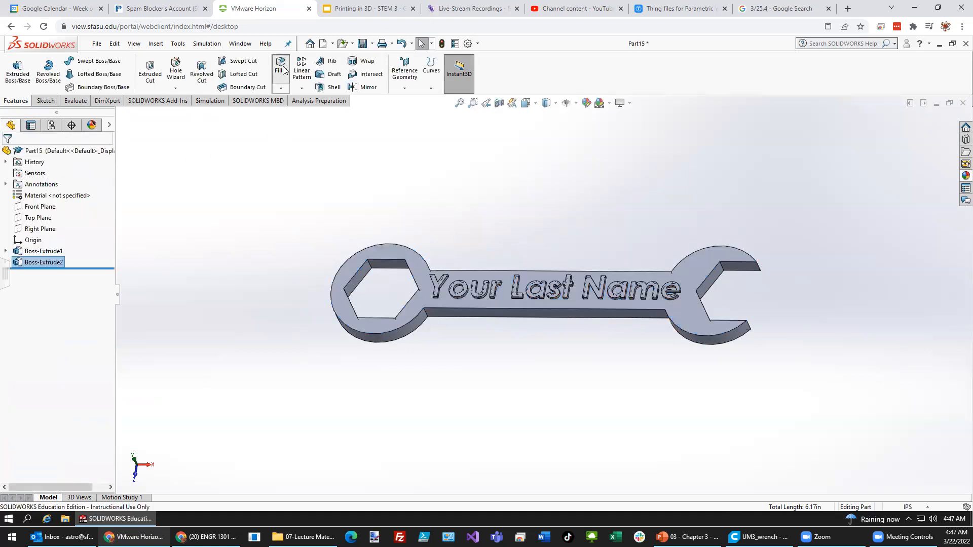
- Fillet the handle, round end and open-end top outline edges at 0.02 in as Fillet1
{"action": "left_click", "coordinate": [279, 65]}
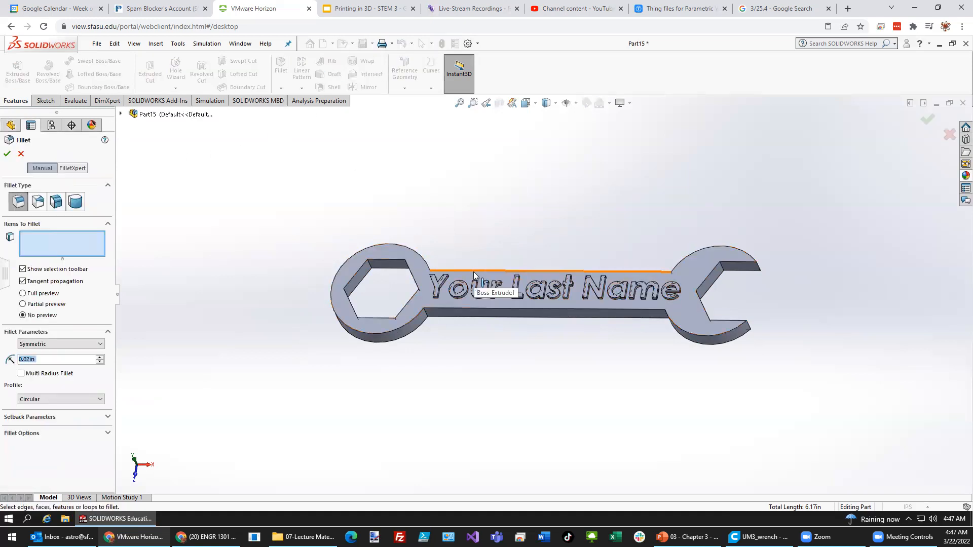
{"action": "left_click", "coordinate": [474, 279]}
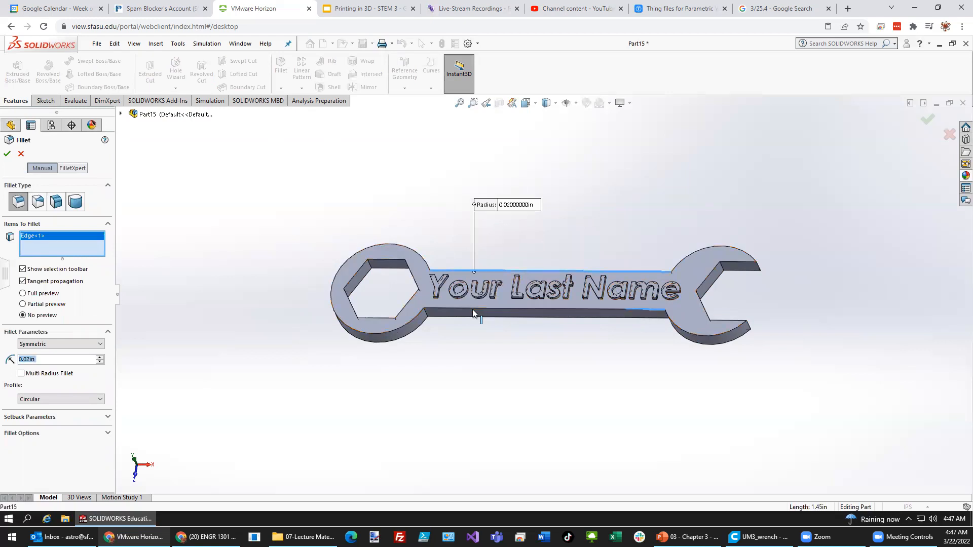
{"action": "left_click", "coordinate": [422, 261]}
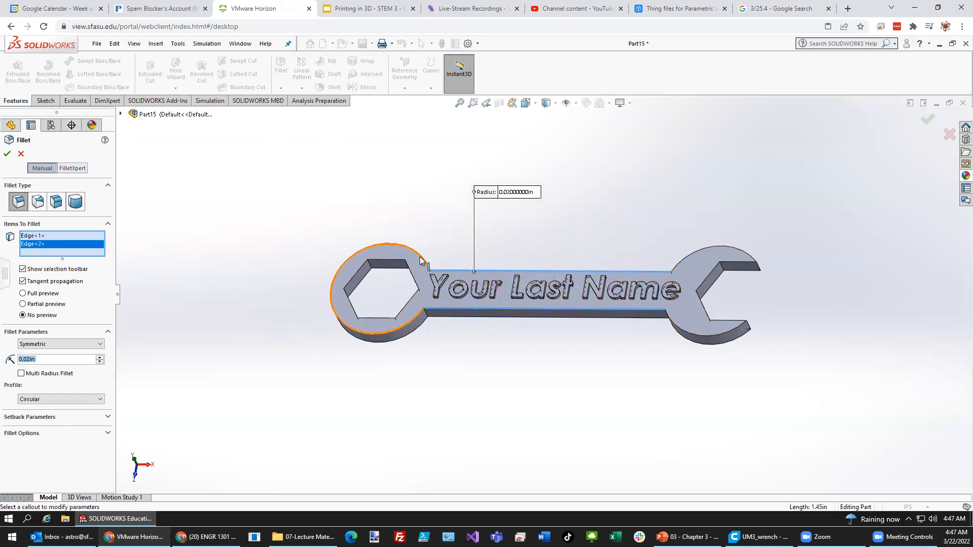
{"action": "left_click", "coordinate": [687, 259]}
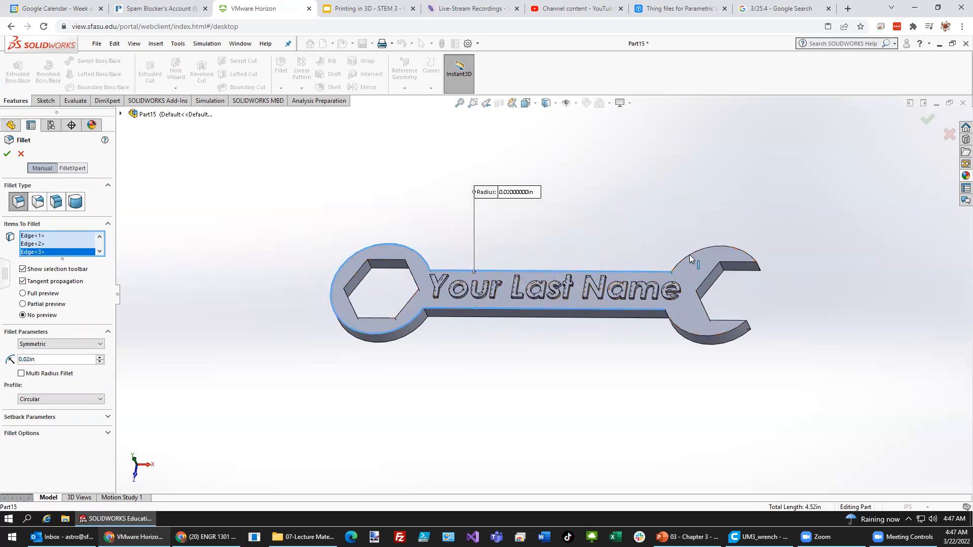
{"action": "left_click", "coordinate": [701, 337]}
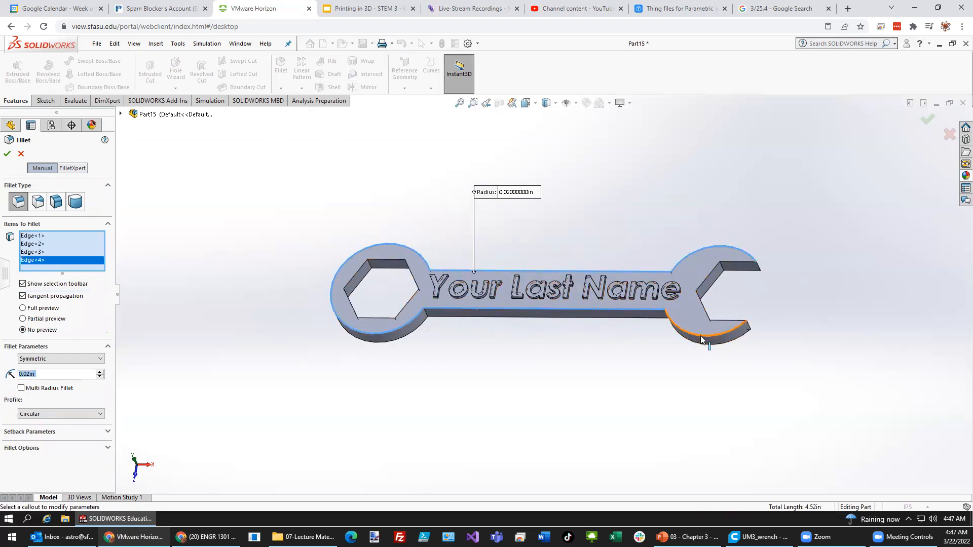
{"action": "left_click", "coordinate": [702, 340]}
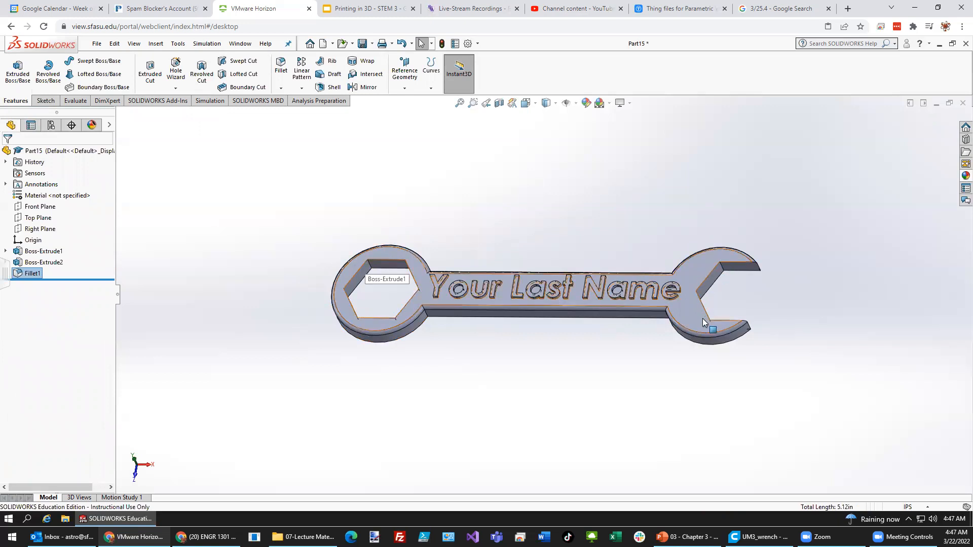
- Rotate the filleted wrench to an angled view and bring up the File menu
{"action": "right_click", "coordinate": [712, 330]}
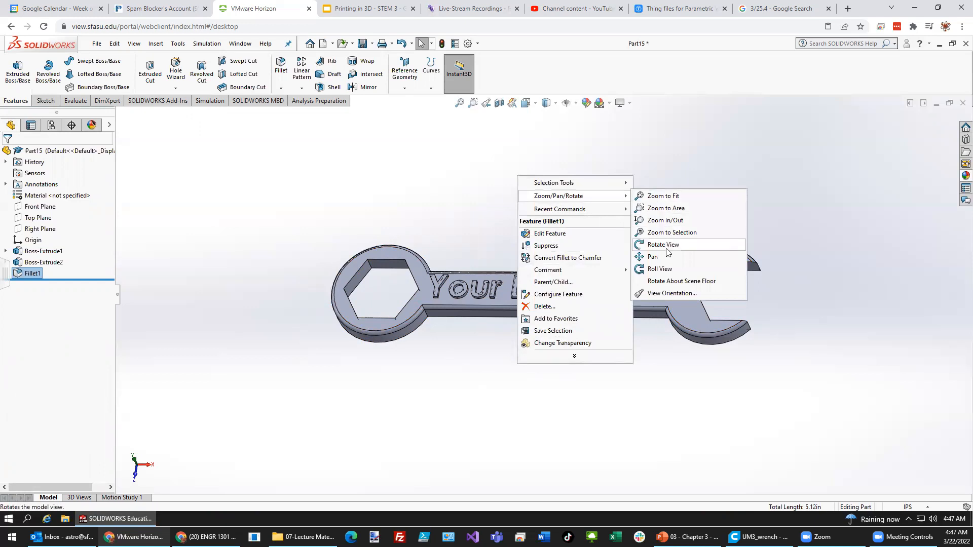
{"action": "left_click", "coordinate": [663, 244]}
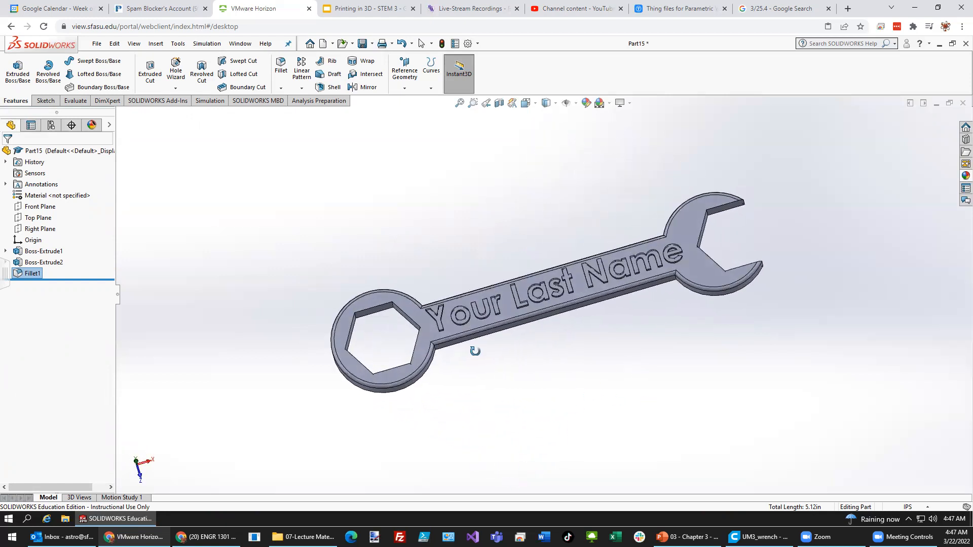
{"action": "left_click", "coordinate": [98, 43]}
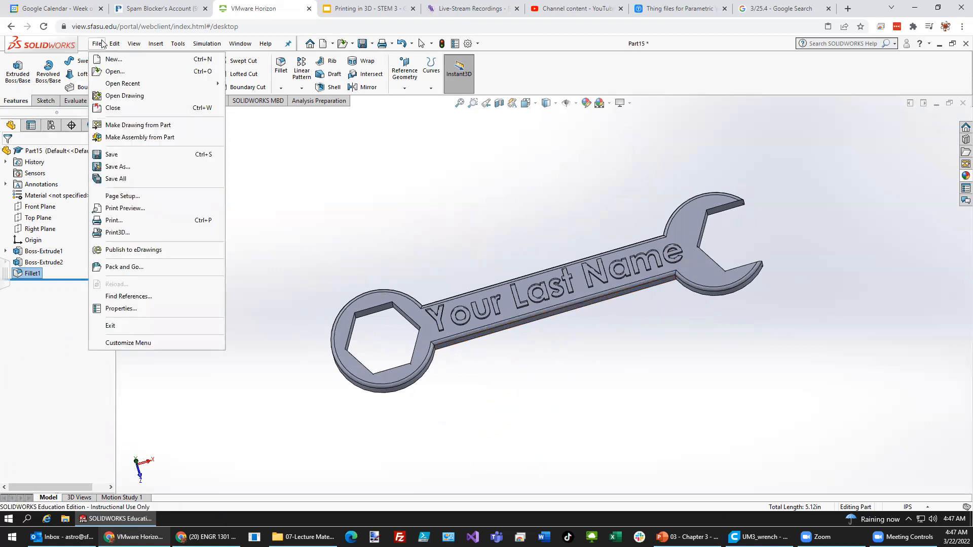
- Save the part as Wrench2022 (*.sldprt) in the Downloads folder via Save As
{"action": "left_click", "coordinate": [118, 166]}
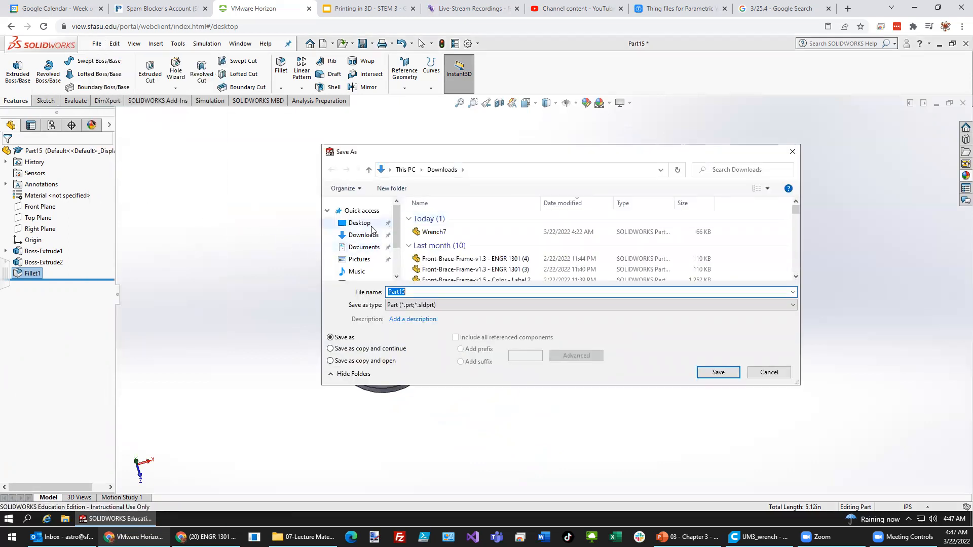
{"action": "left_click", "coordinate": [359, 222]}
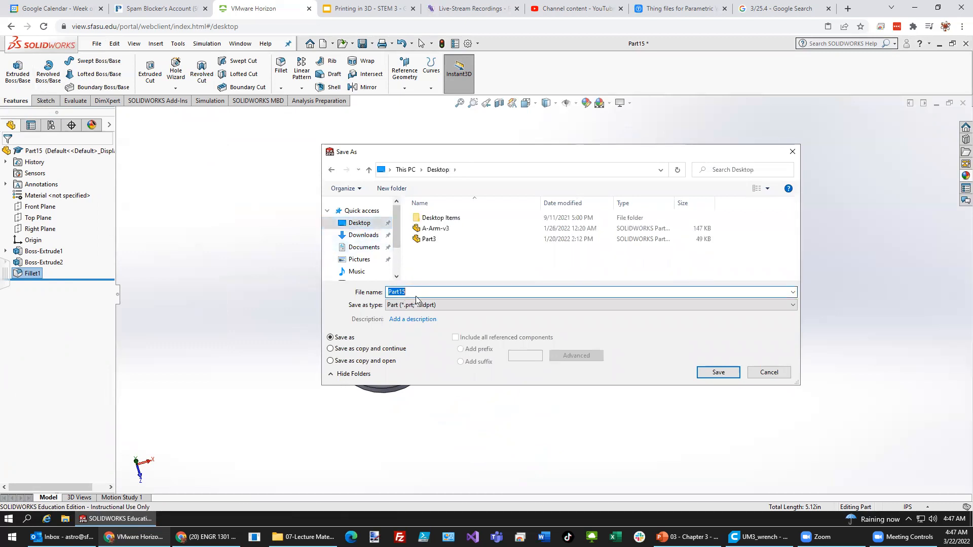
{"action": "mouse_move", "coordinate": [428, 290]}
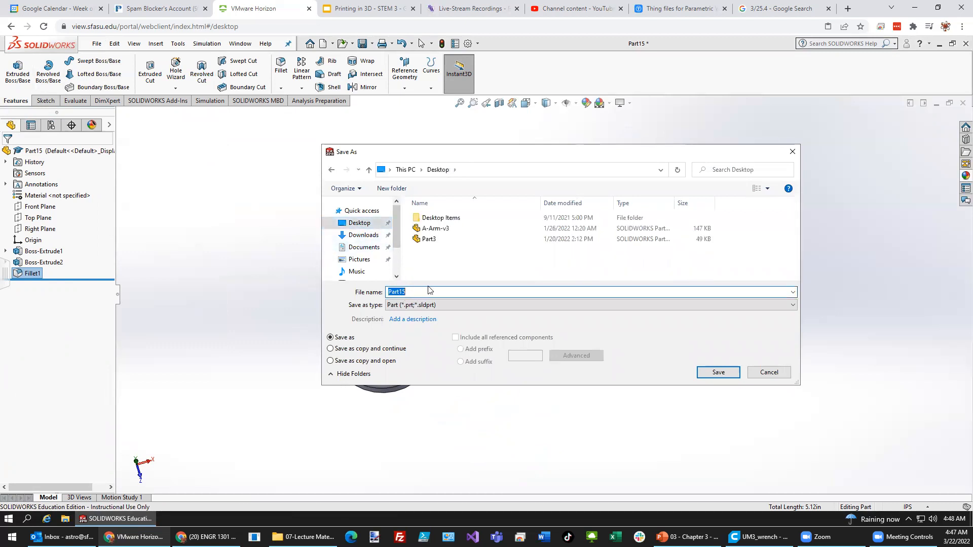
{"action": "type", "text": "Wre"}
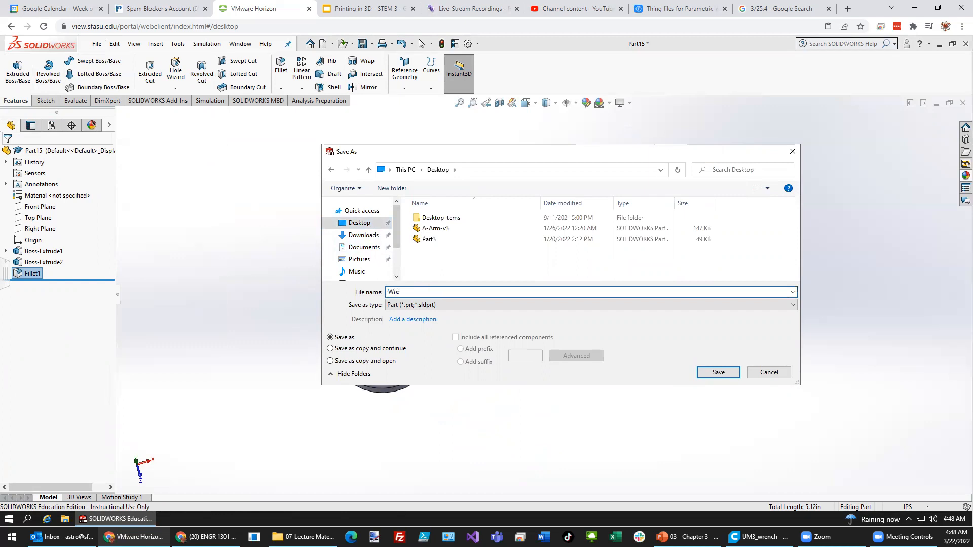
{"action": "type", "text": "nch"}
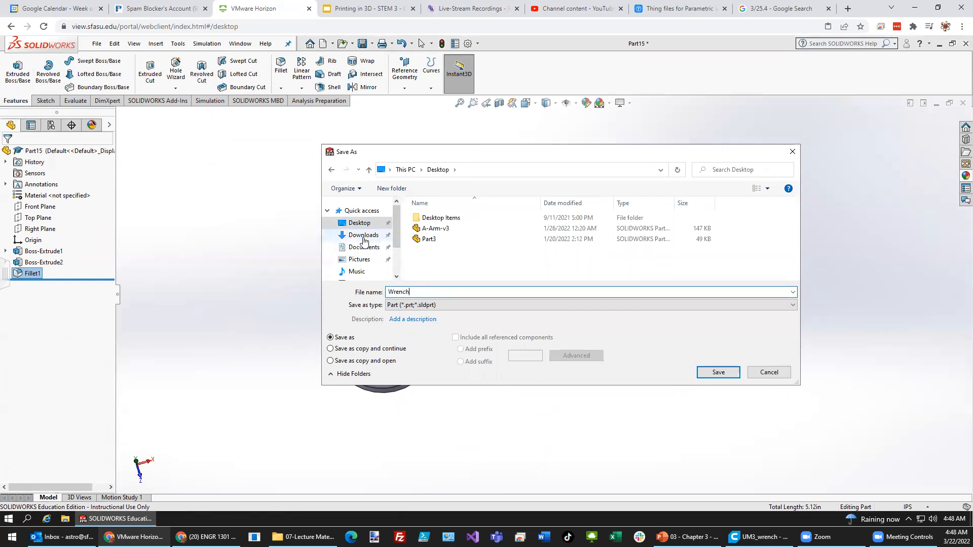
{"action": "left_click", "coordinate": [364, 235]}
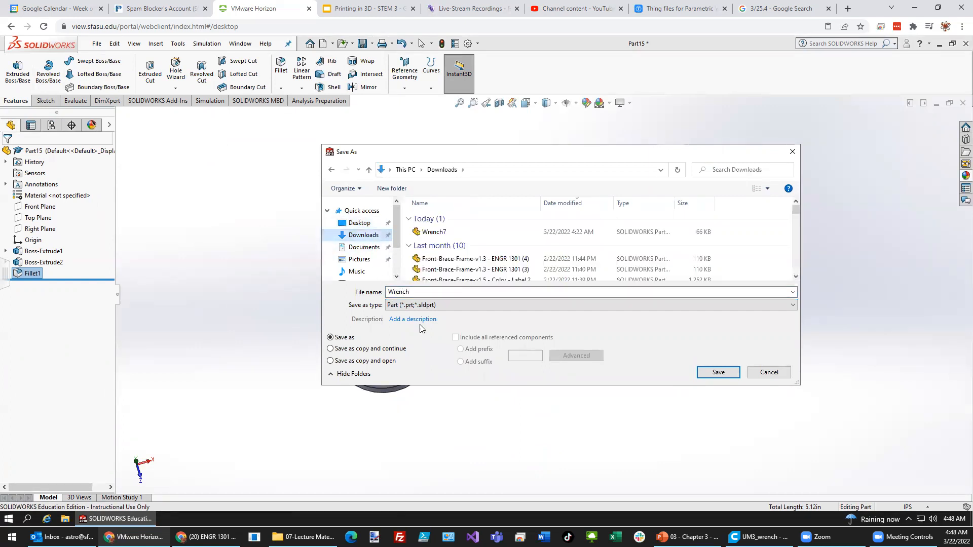
{"action": "left_click", "coordinate": [438, 292]}
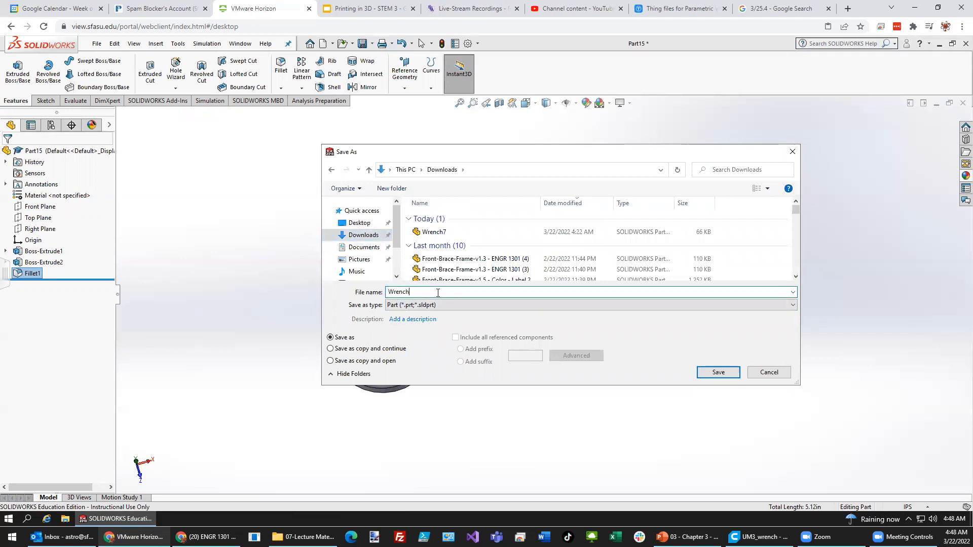
{"action": "type", "text": "2022"}
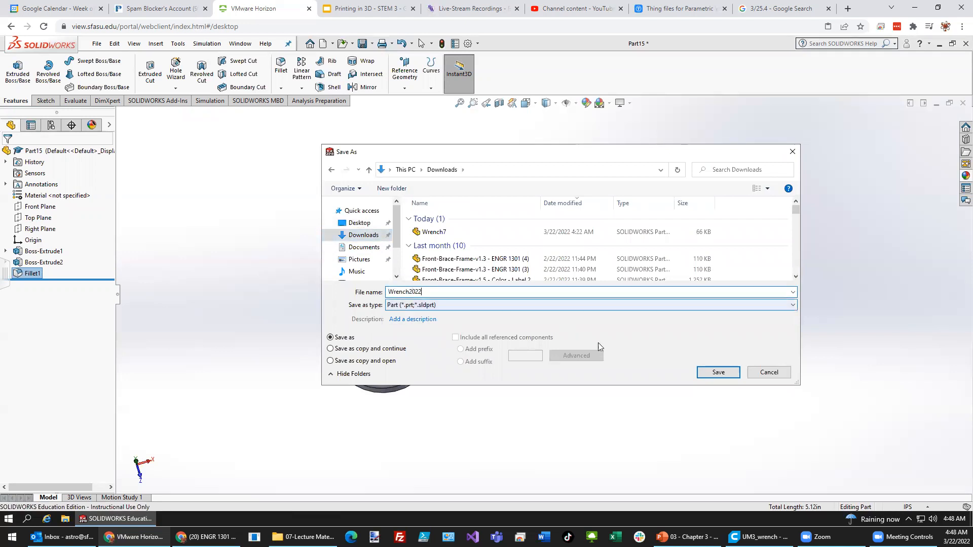
{"action": "left_click", "coordinate": [718, 372]}
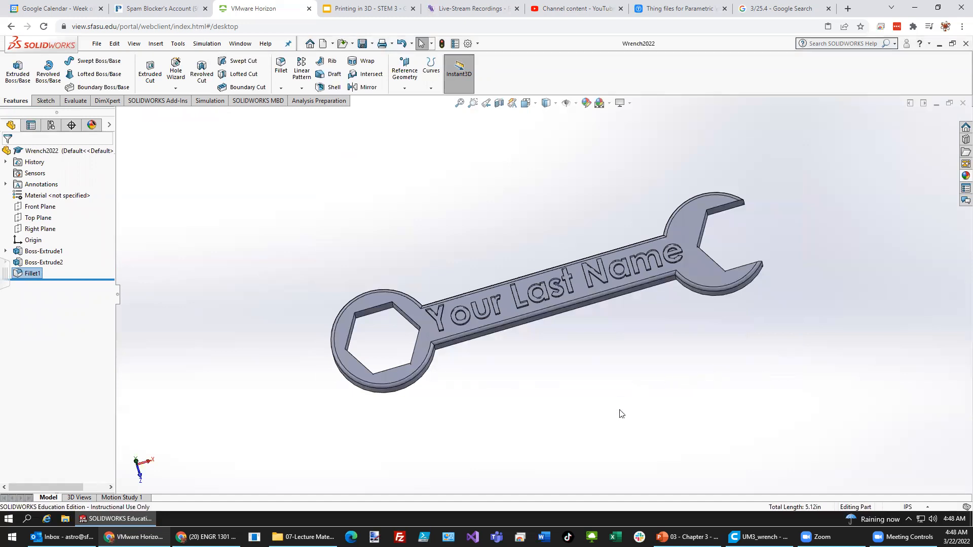
{"action": "mouse_move", "coordinate": [618, 416]}
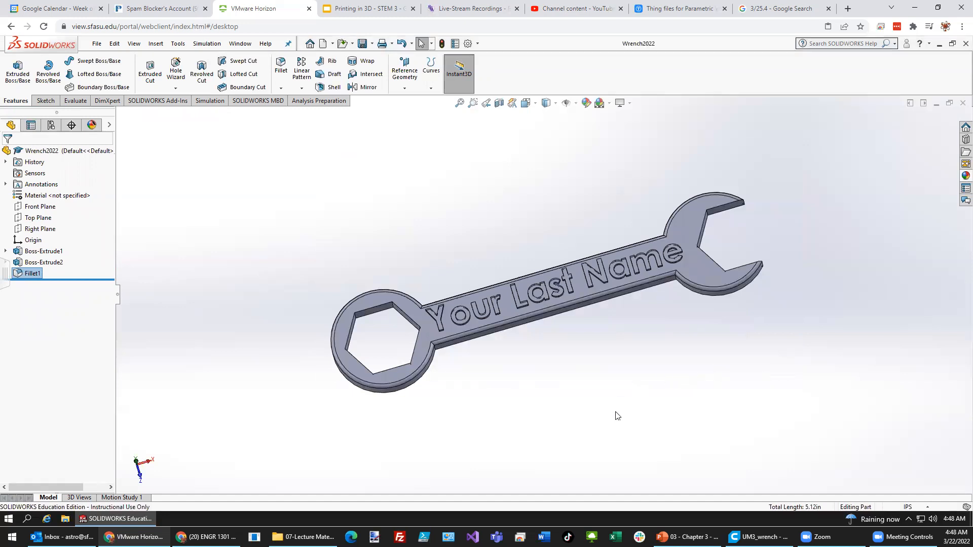